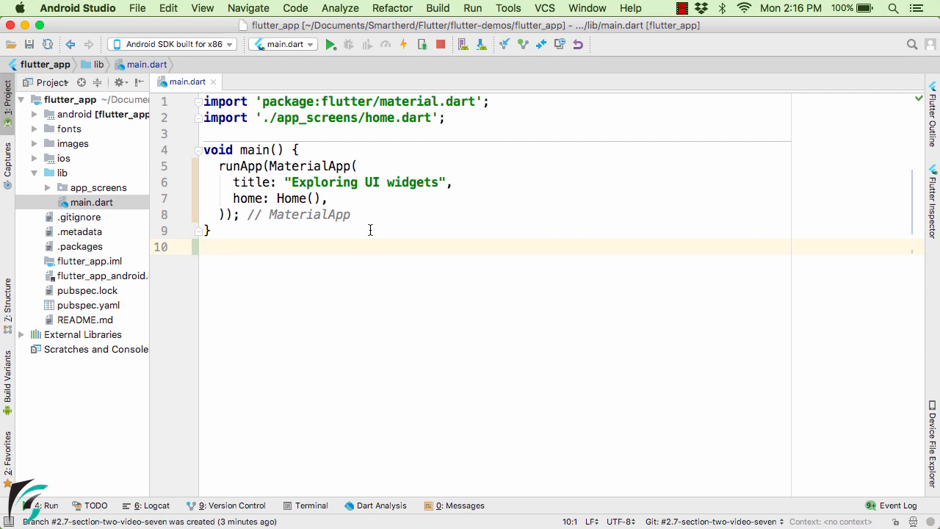
pyautogui.moveTo(175, 85)
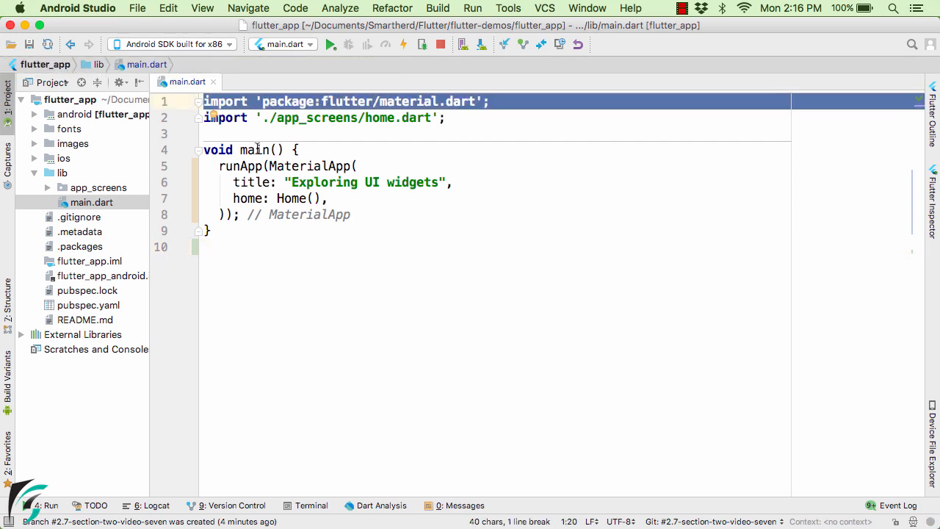
# Point out main and MaterialApp, then delete Home() from the home: line.
pyautogui.doubleClick(255, 150)
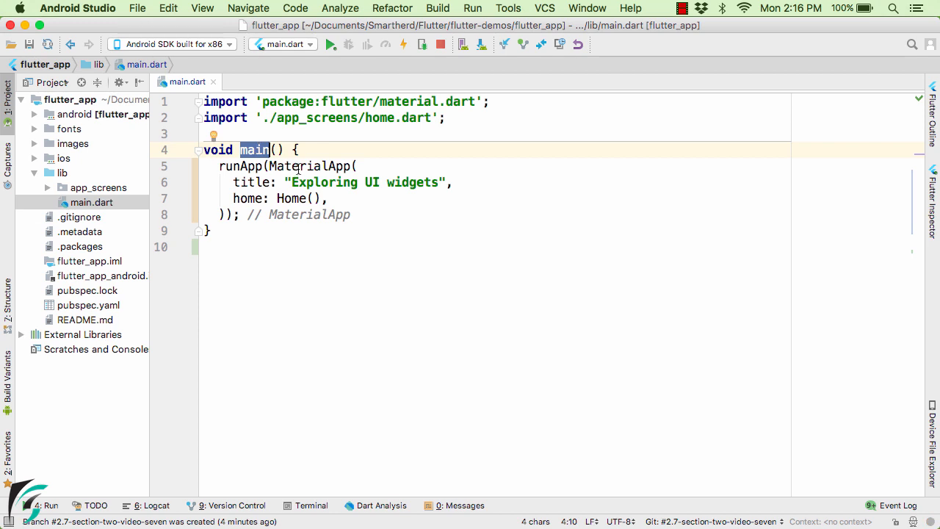
pyautogui.doubleClick(308, 165)
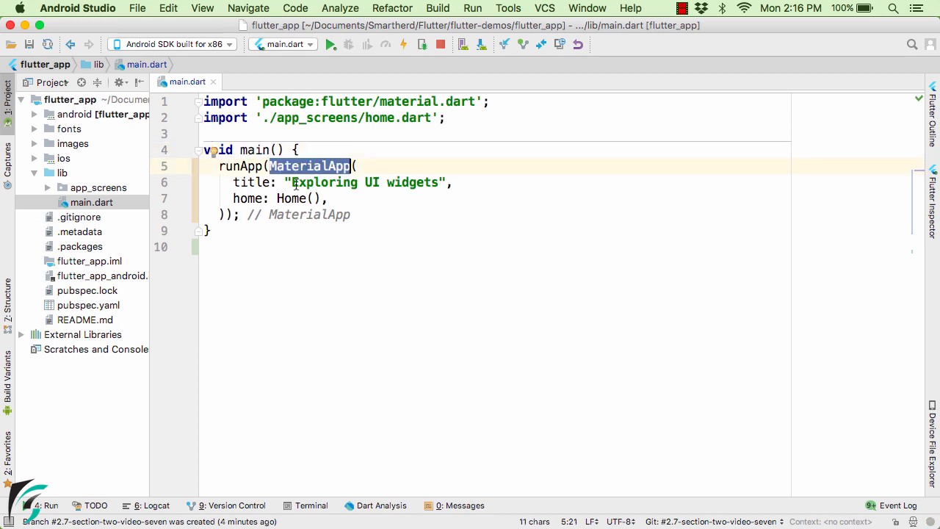
pyautogui.click(291, 182)
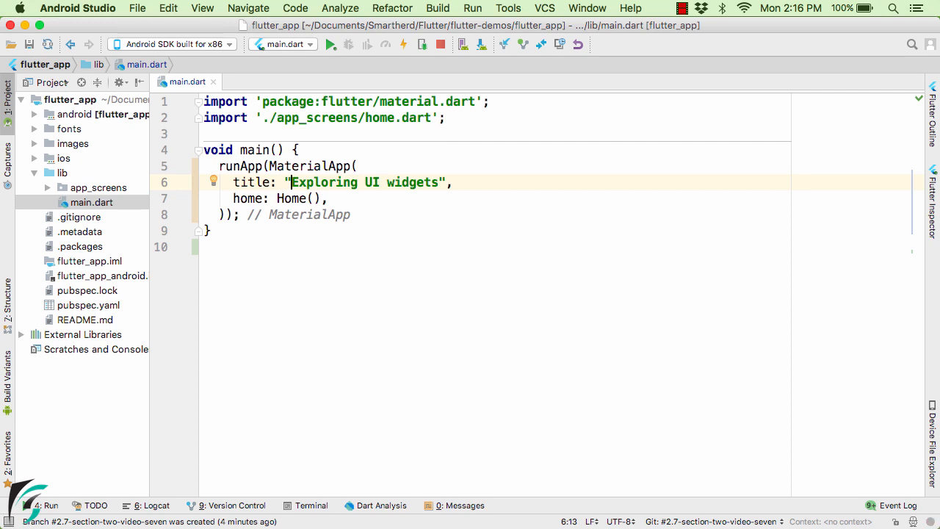
pyautogui.click(277, 198)
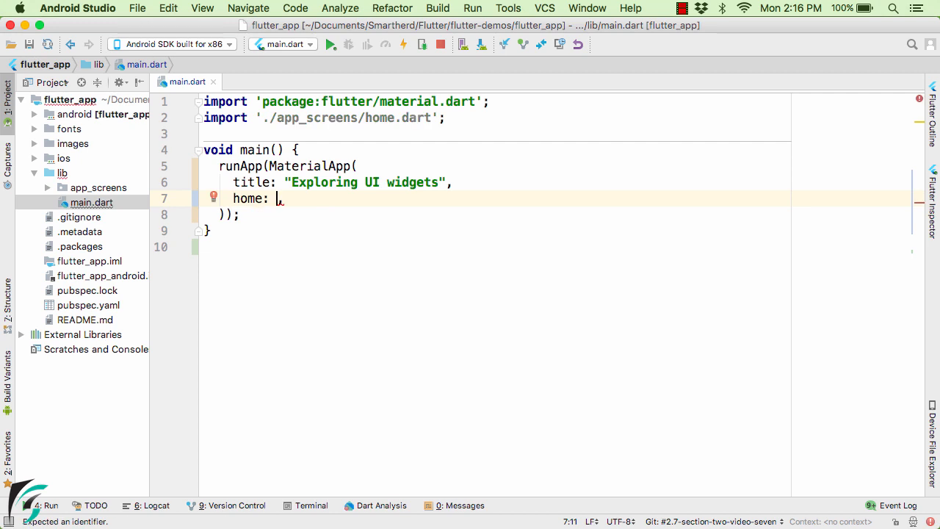
pyautogui.doubleClick(250, 198)
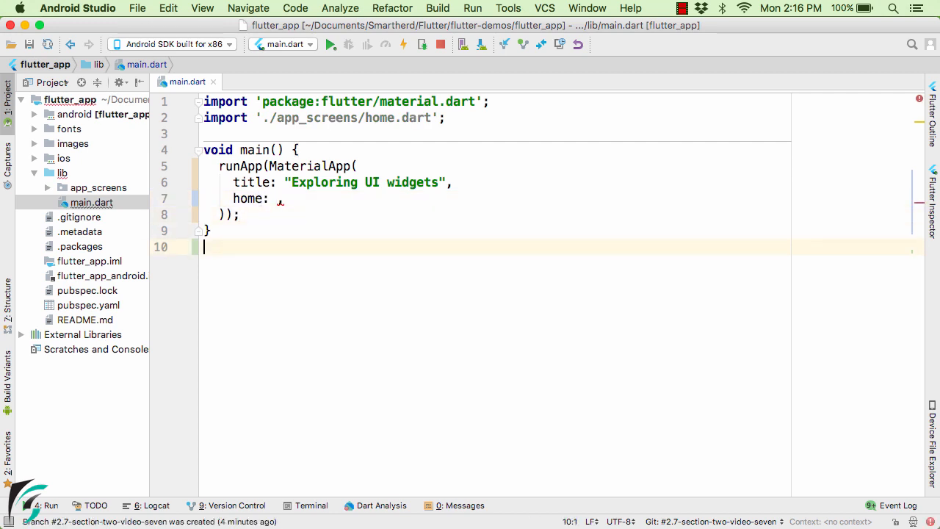
# Write Widget getListView() declaring var listView = ListView(children: <Widget>[ ]).
pyautogui.press('Return')
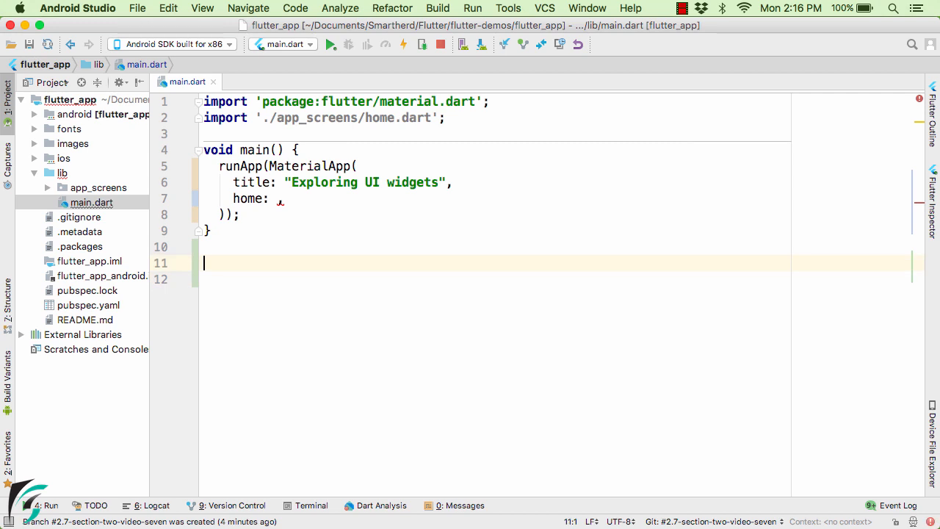
pyautogui.write('Widget getListView() {')
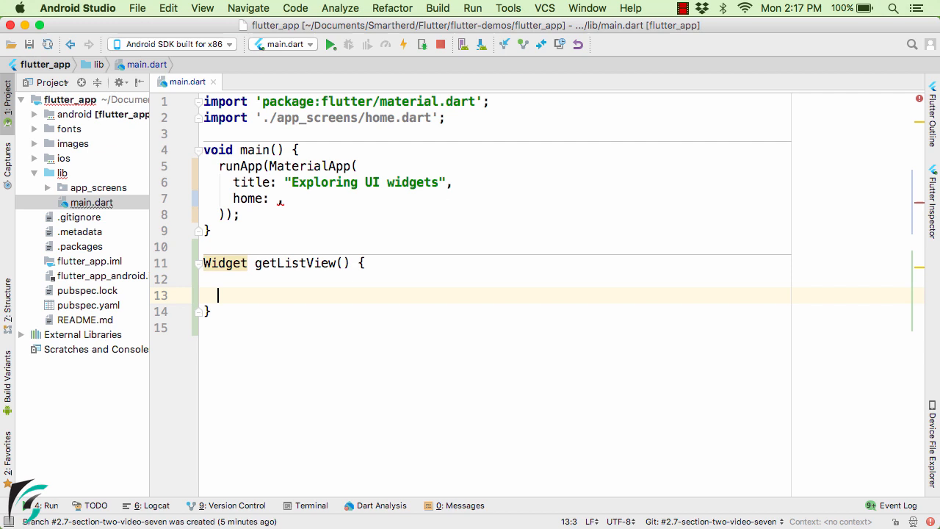
pyautogui.write('var list')
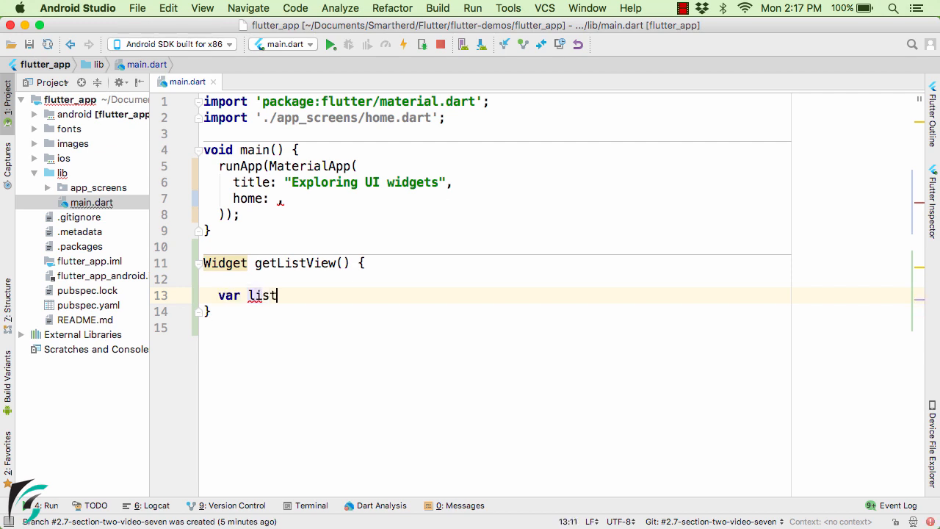
pyautogui.write('View =')
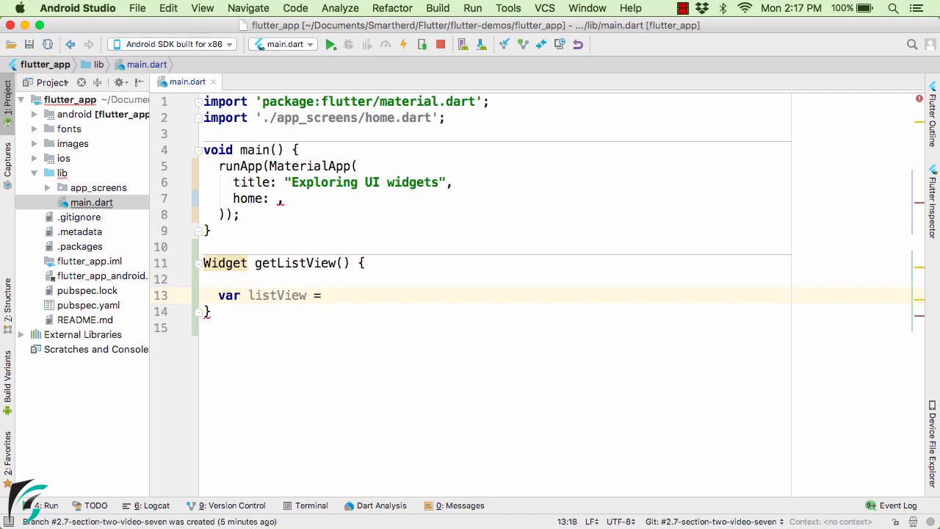
pyautogui.write('ListView();')
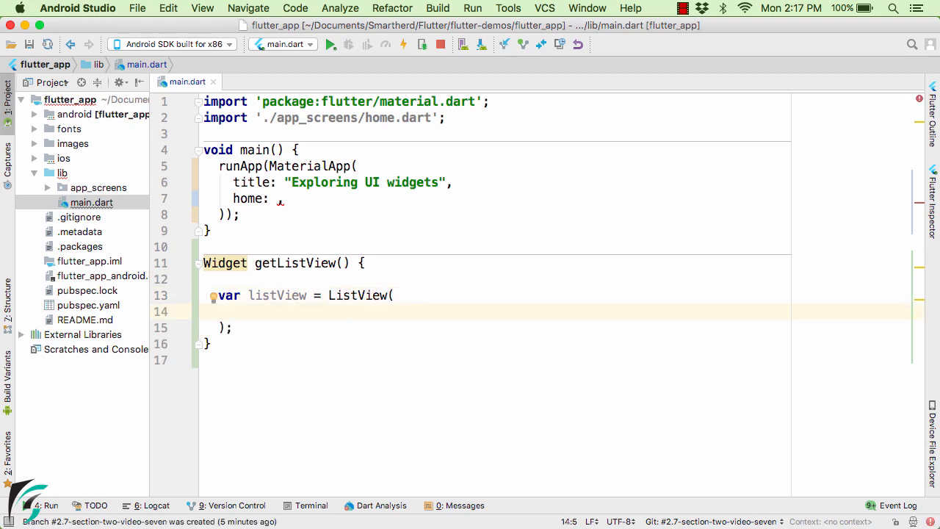
pyautogui.write('children: <Widget>[')
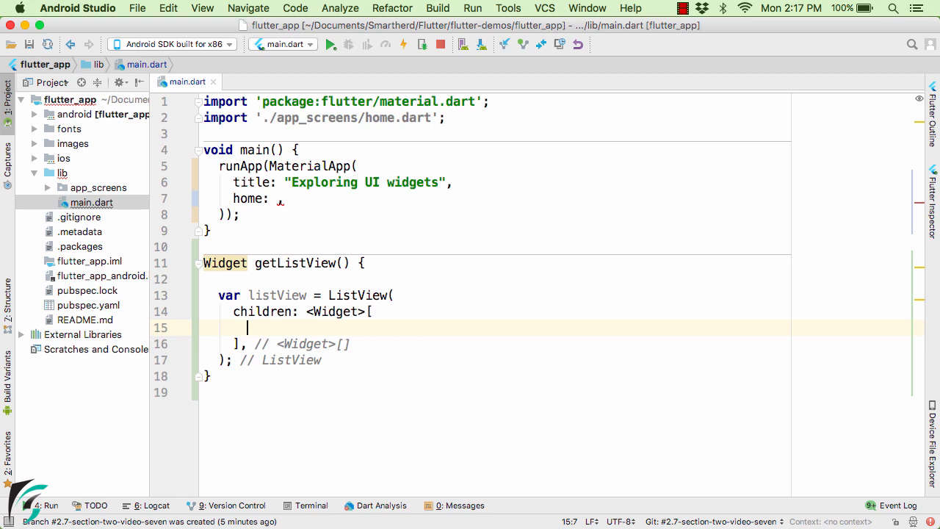
pyautogui.moveTo(334, 303)
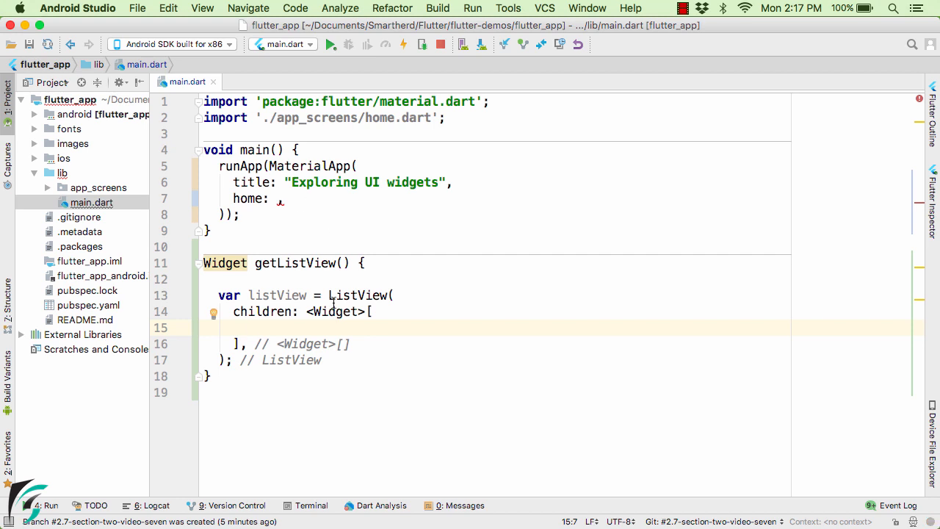
pyautogui.press('Return')
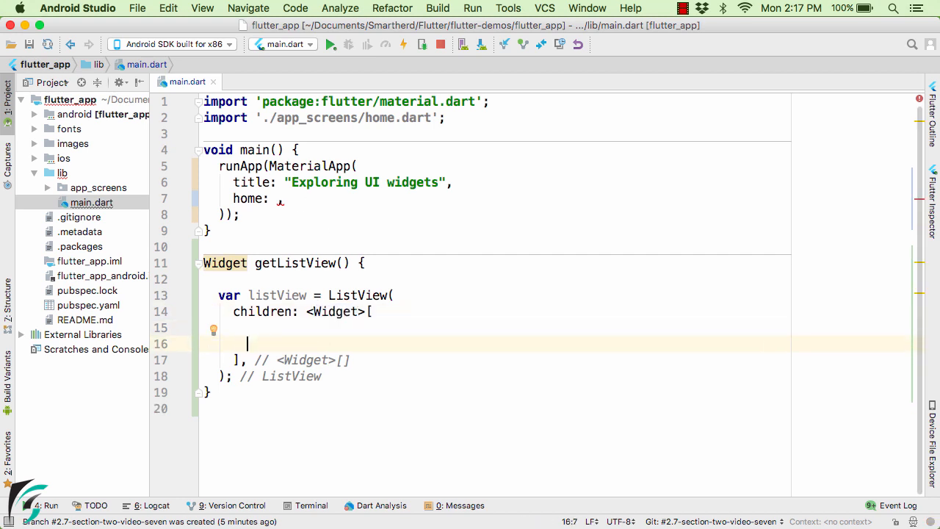
# Add a ListTile to children with leading: Icon(Icons.landscape) picked from completion.
pyautogui.write('ListTile(')
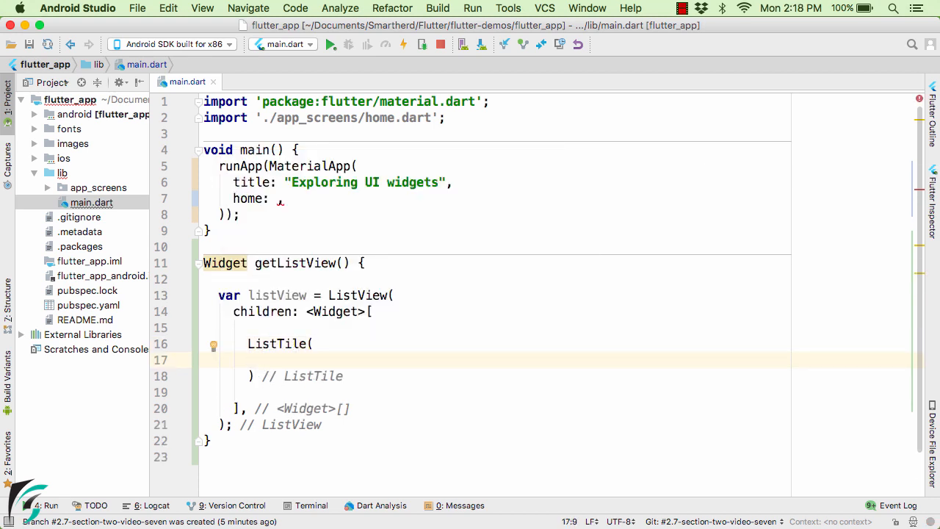
pyautogui.write('leading:')
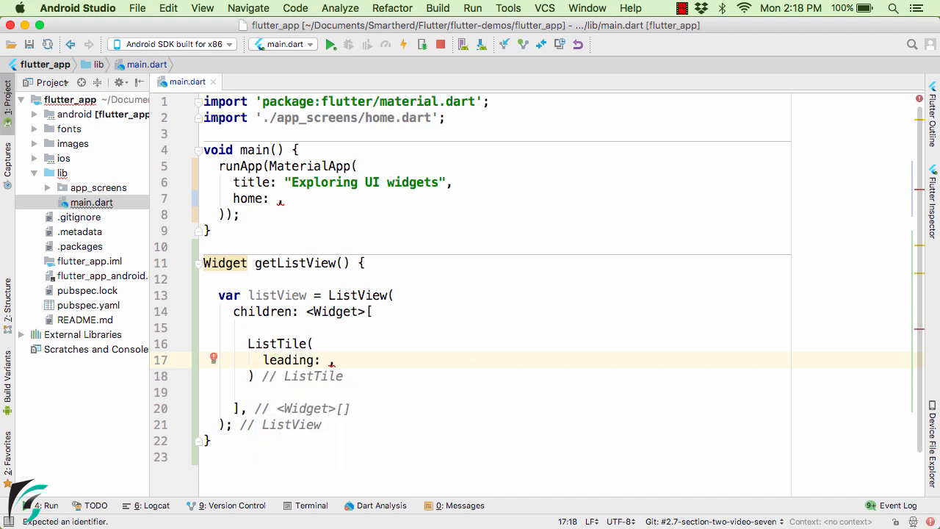
pyautogui.write('Icon(Ico),')
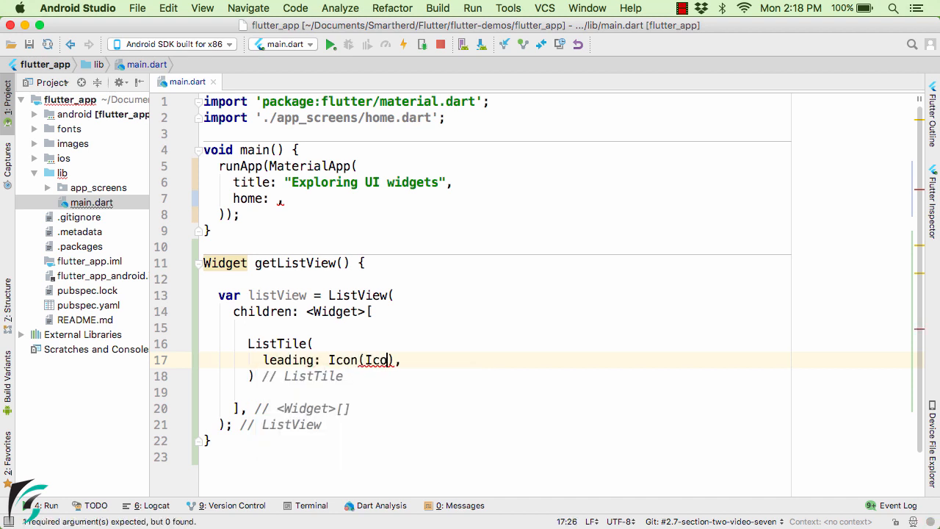
pyautogui.write('Icons.lan')
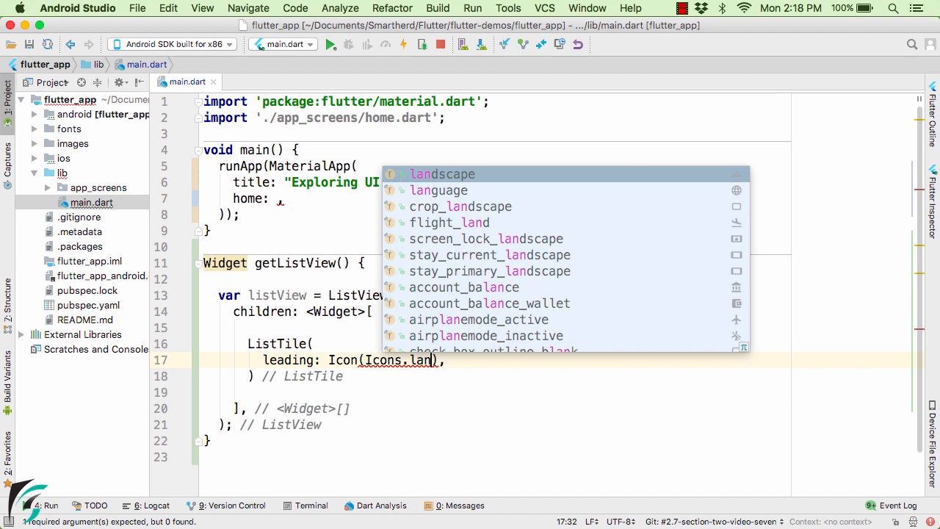
pyautogui.press('backspace')
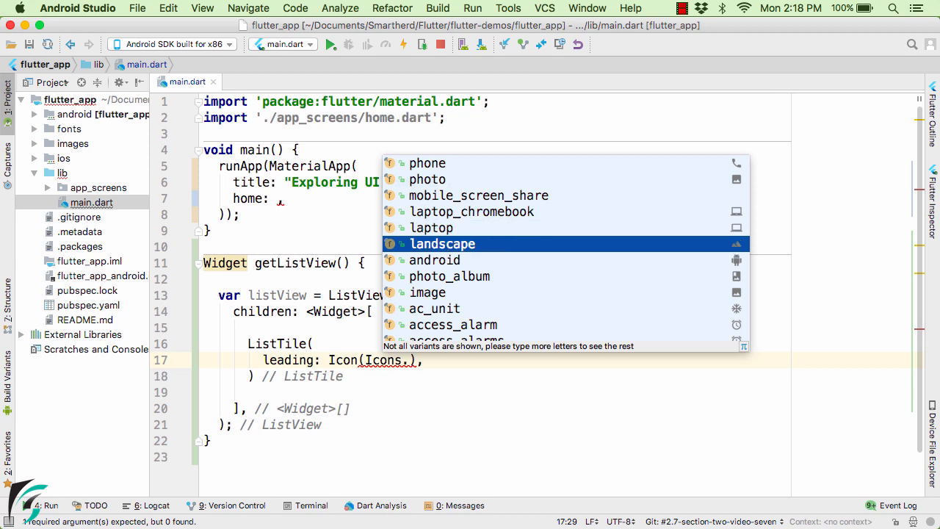
pyautogui.scroll(-3)
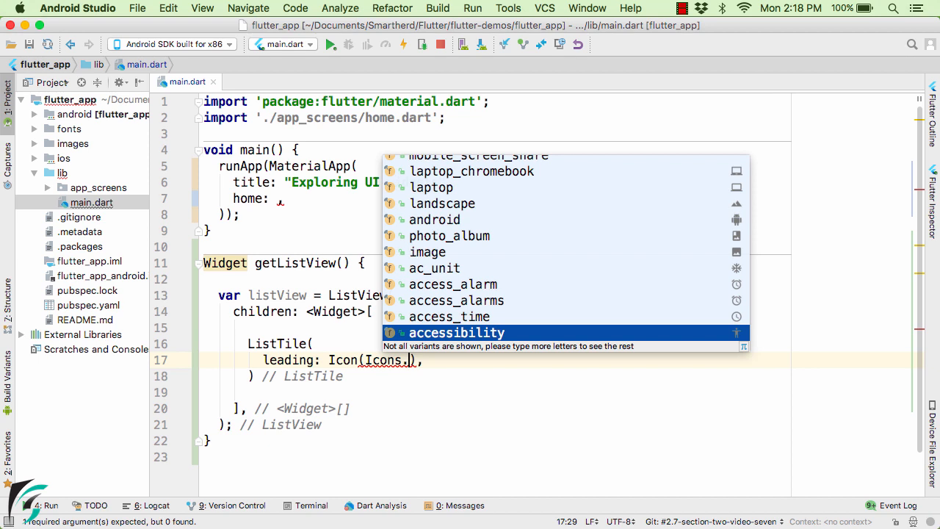
pyautogui.write('la')
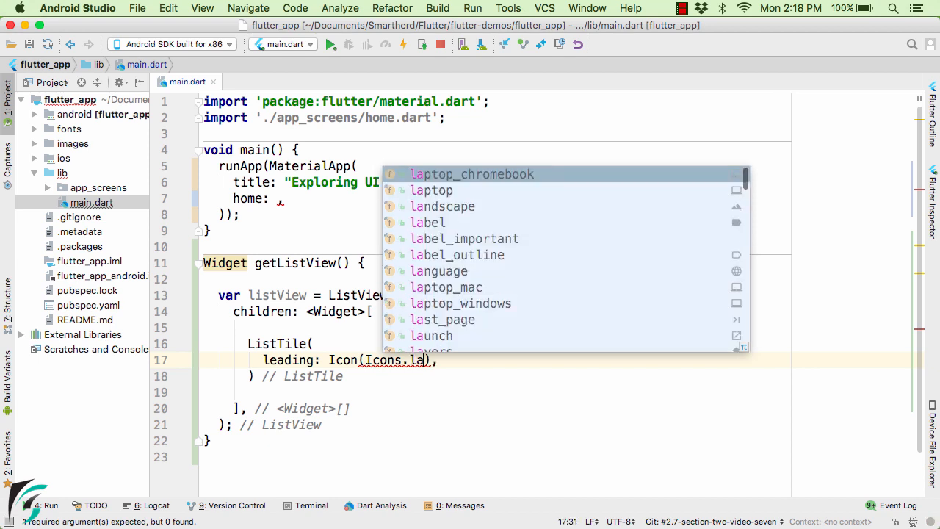
pyautogui.click(443, 206)
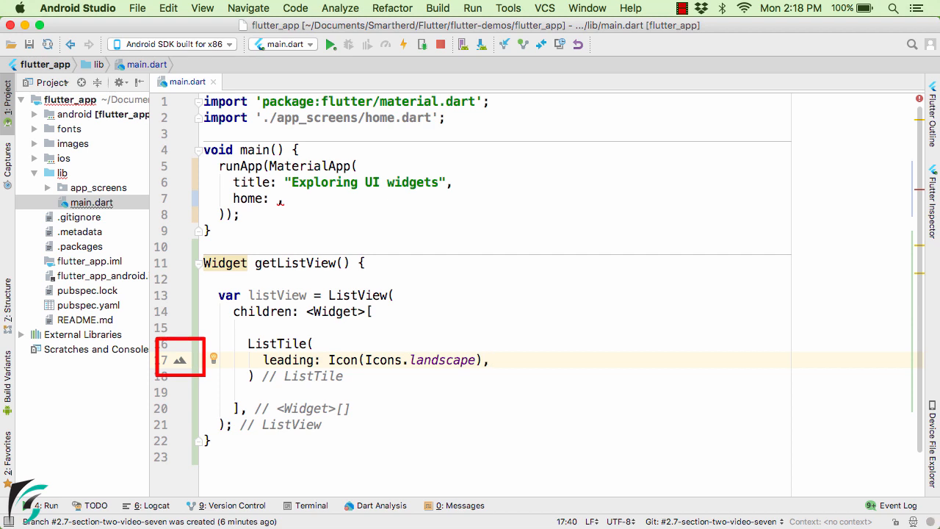
# Give the tile title Text("Landscape"), subtitle Text("Beautiful View !") and trailing Icon(Icons.wb_sunny).
pyautogui.write('title: Text("Landscape"),')
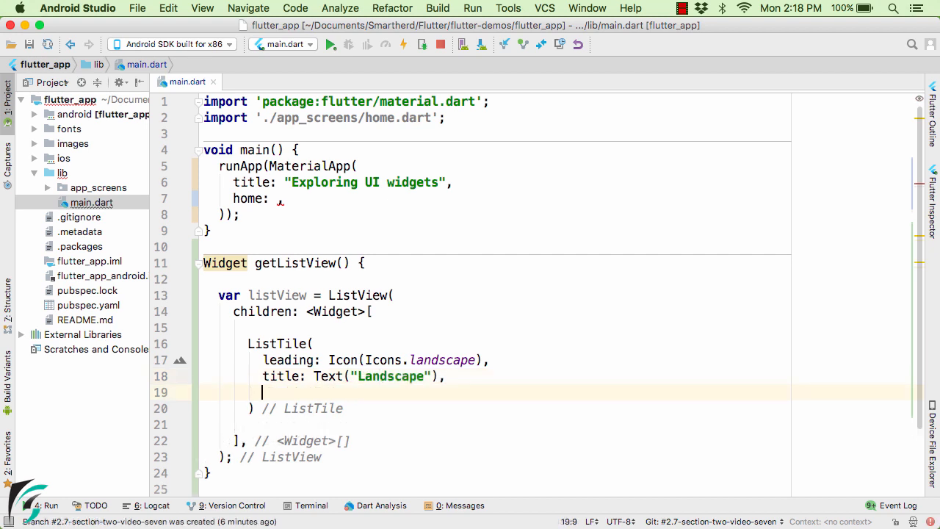
pyautogui.write('subtitle: Text("Beautiful View !"),')
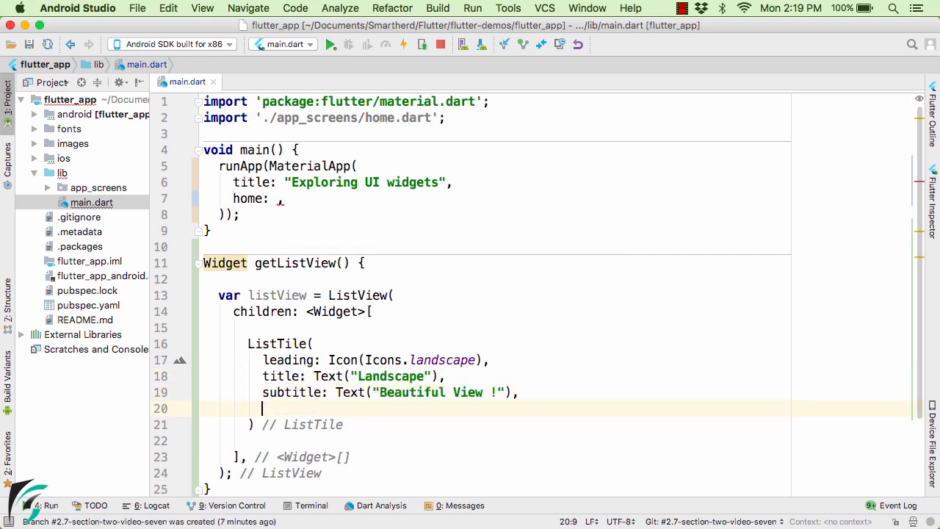
pyautogui.write('trailing: Icon(Icons.wb_sunny),')
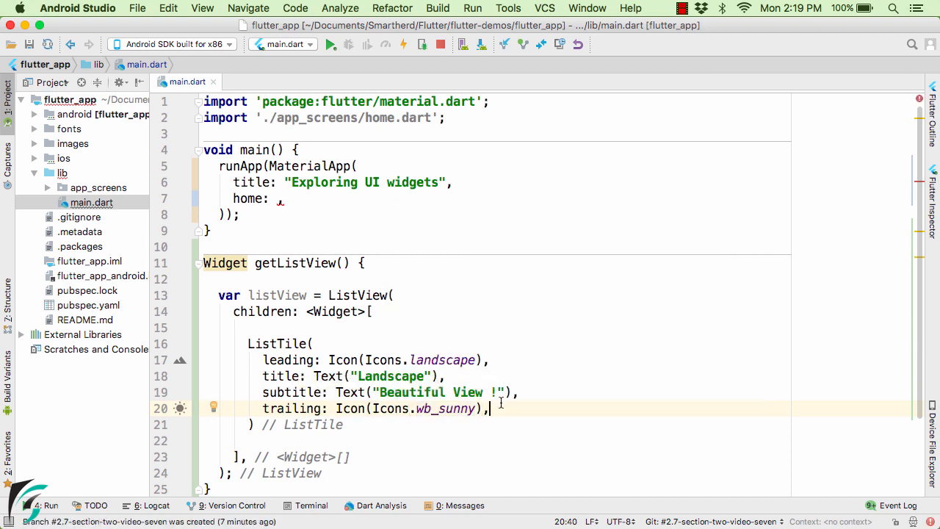
# Check in list_tile.dart that trailing expects a Widget, typically an Icon, then return to main.dart.
pyautogui.doubleClick(288, 360)
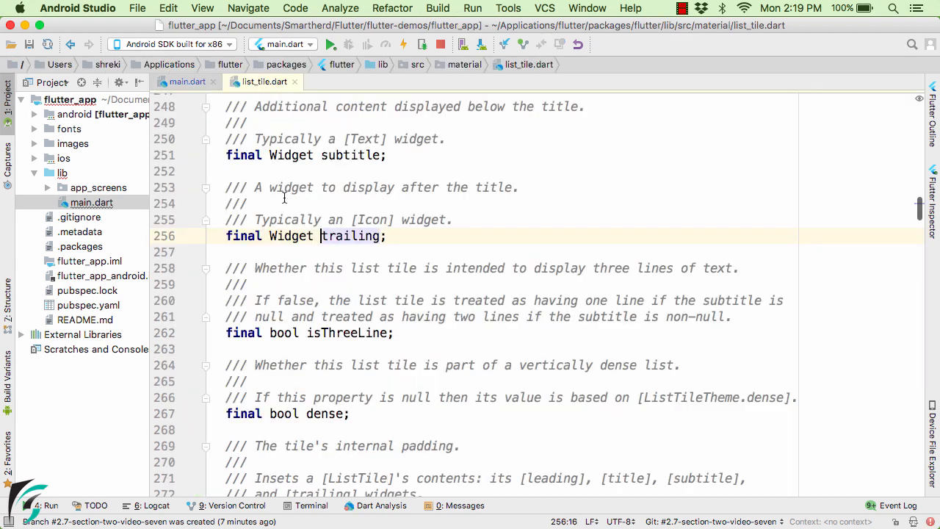
pyautogui.doubleClick(291, 235)
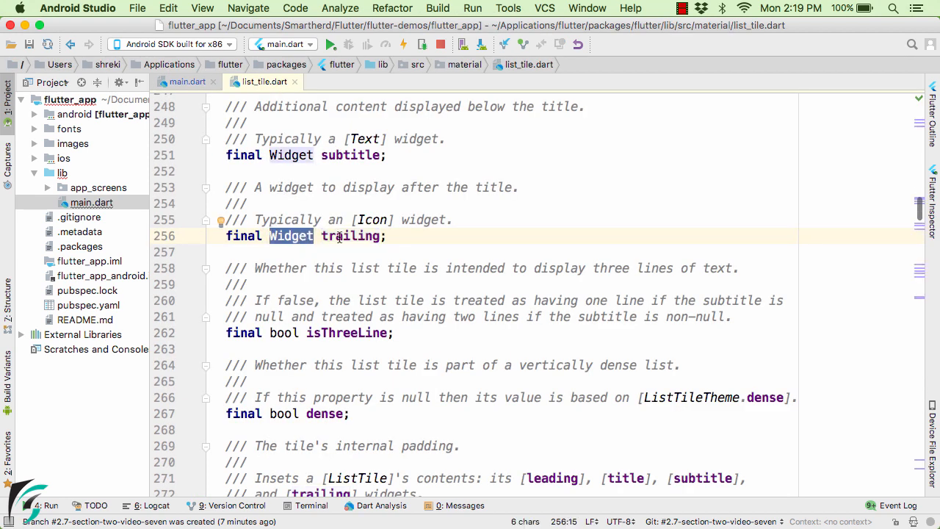
pyautogui.doubleClick(372, 220)
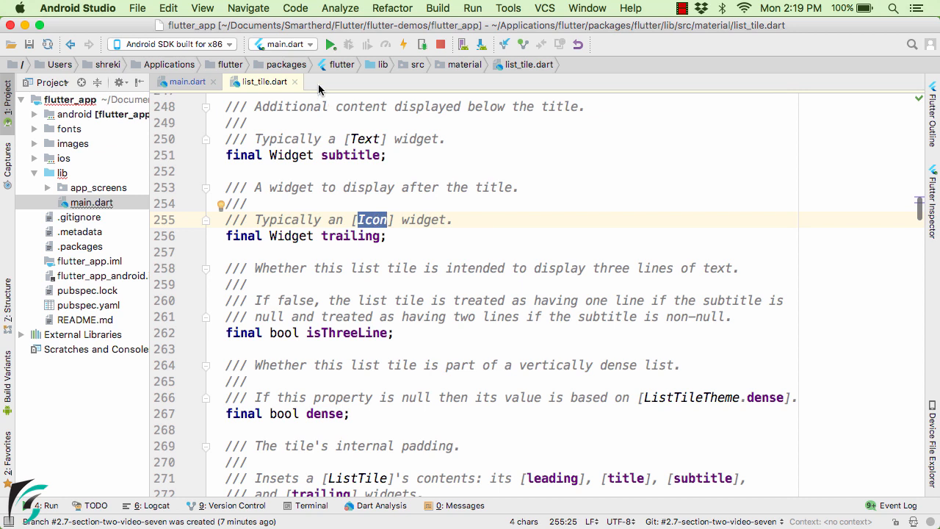
pyautogui.click(188, 83)
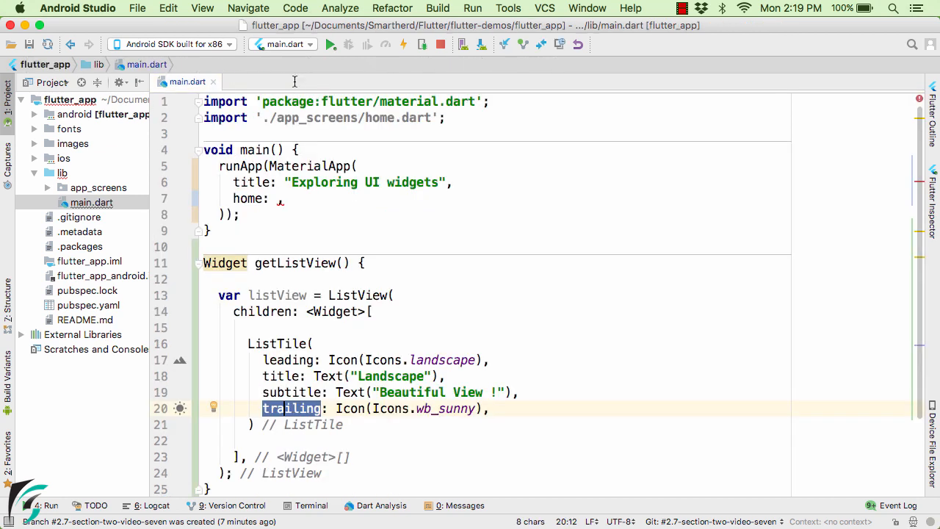
# End getListView with return listView; and point out the ListTile widget.
pyautogui.click(491, 408)
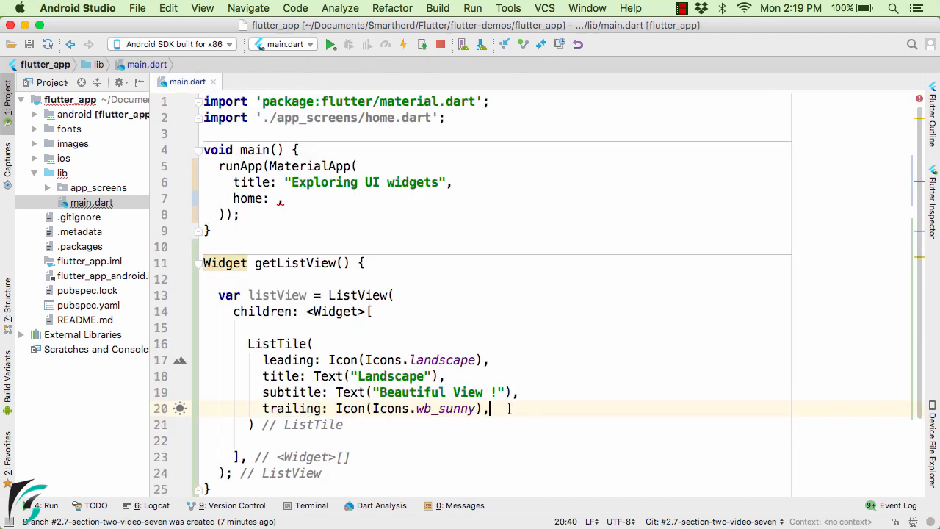
pyautogui.doubleClick(344, 360)
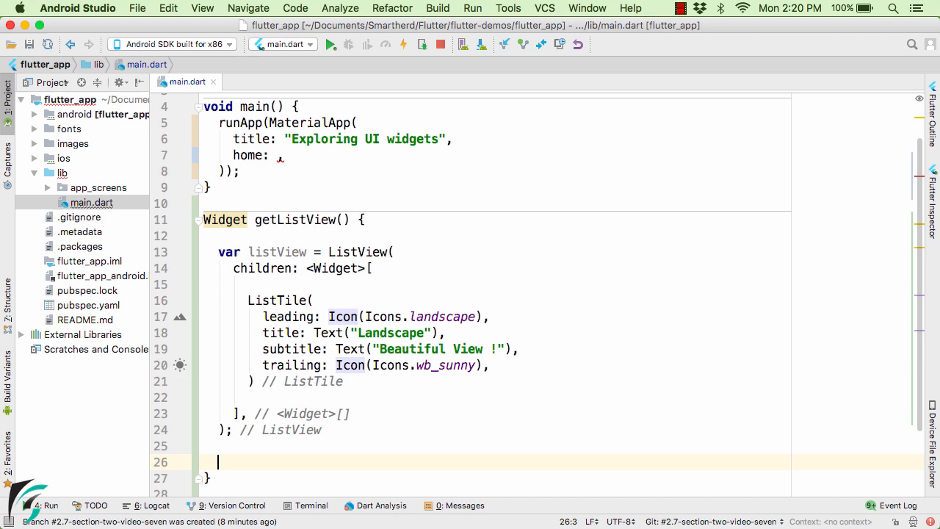
pyautogui.write('return li')
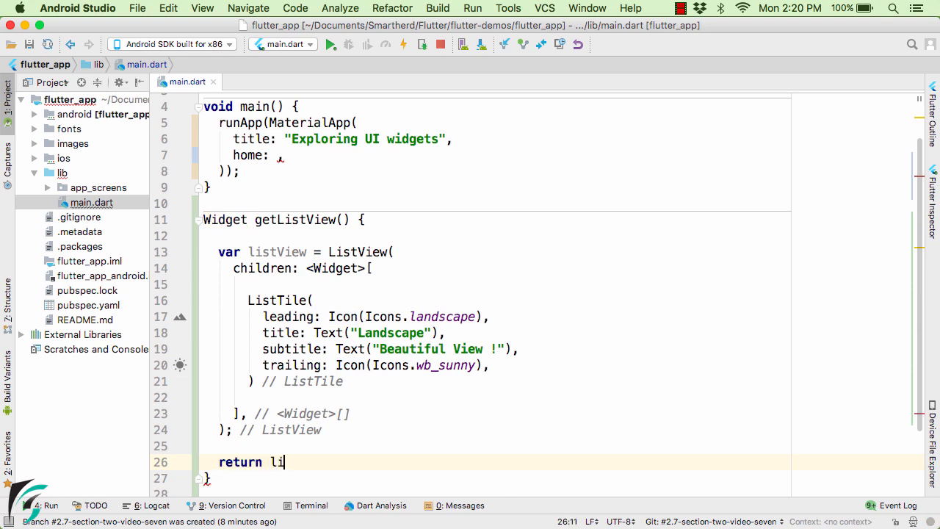
pyautogui.write('stView;')
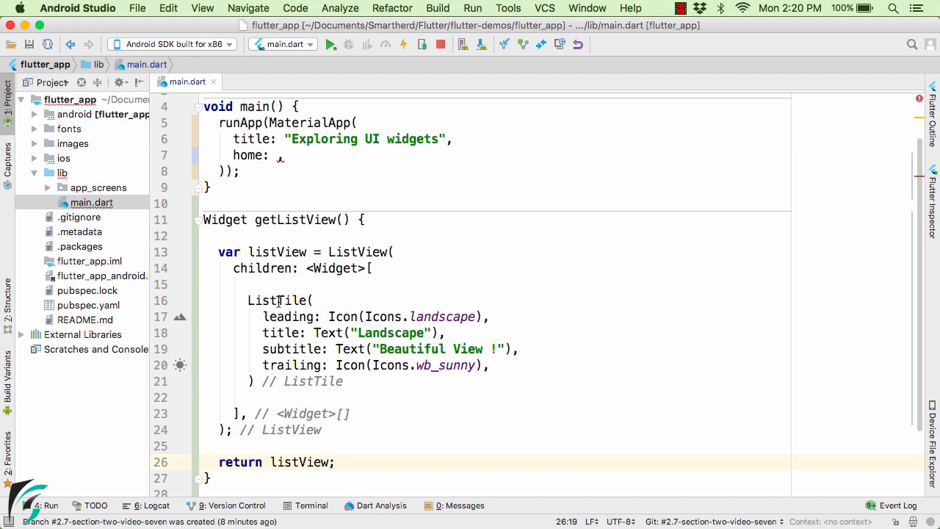
pyautogui.doubleClick(277, 300)
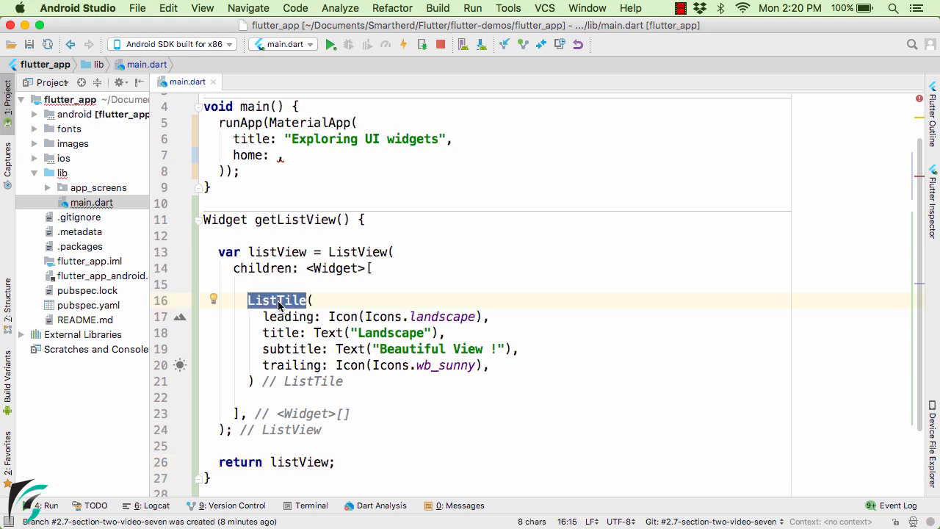
pyautogui.click(277, 300)
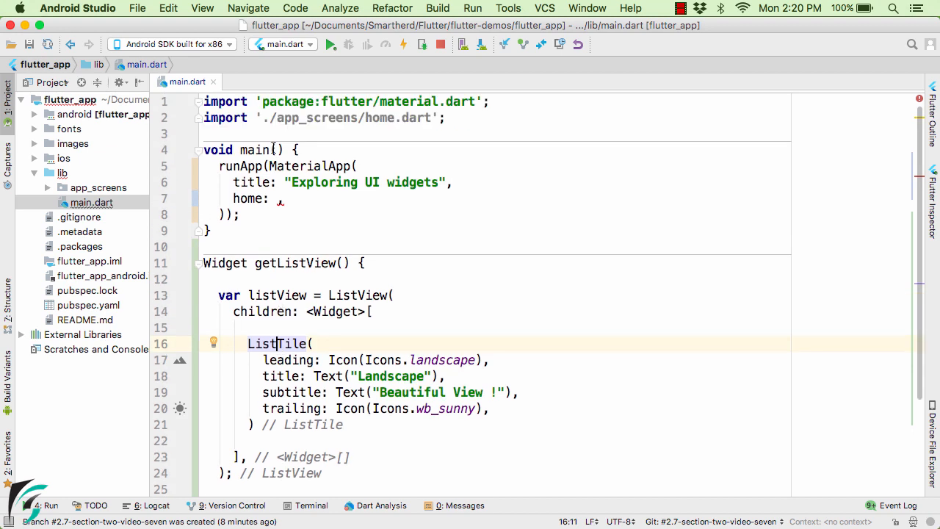
# Set MaterialApp's home to Scaffold(body: getListView()) and launch the app.
pyautogui.doubleClick(256, 150)
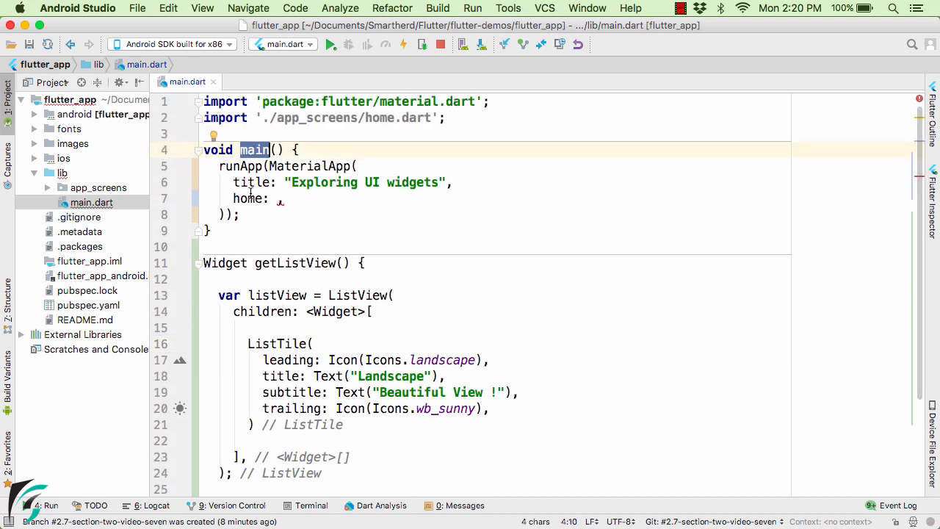
pyautogui.click(276, 198)
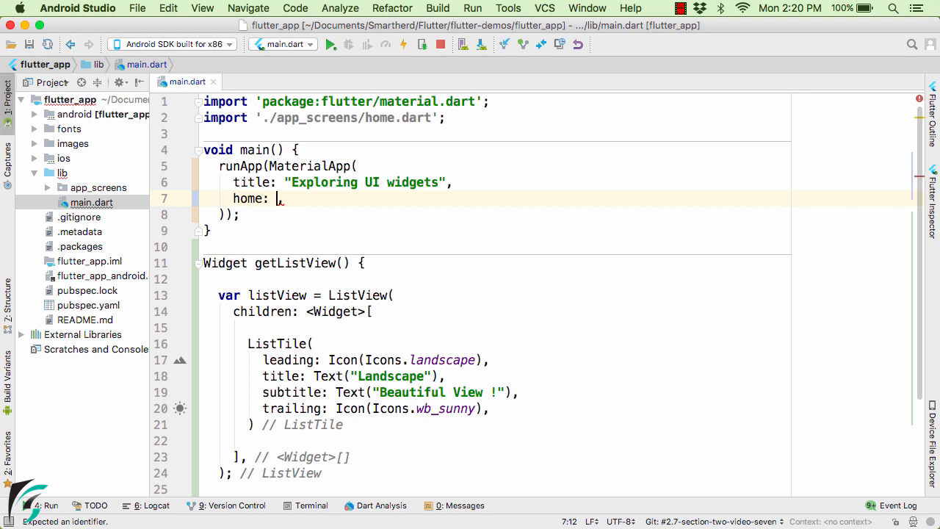
pyautogui.write('getListView()')
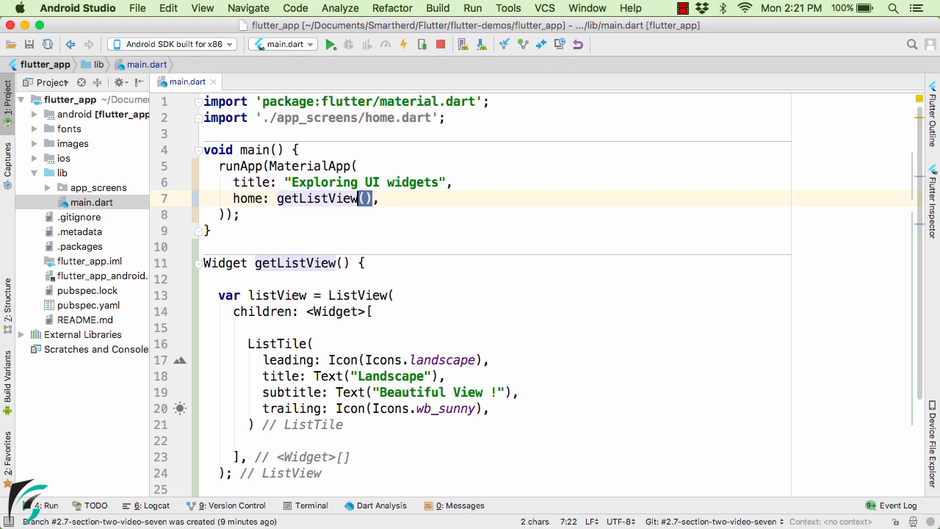
pyautogui.write('Sca,')
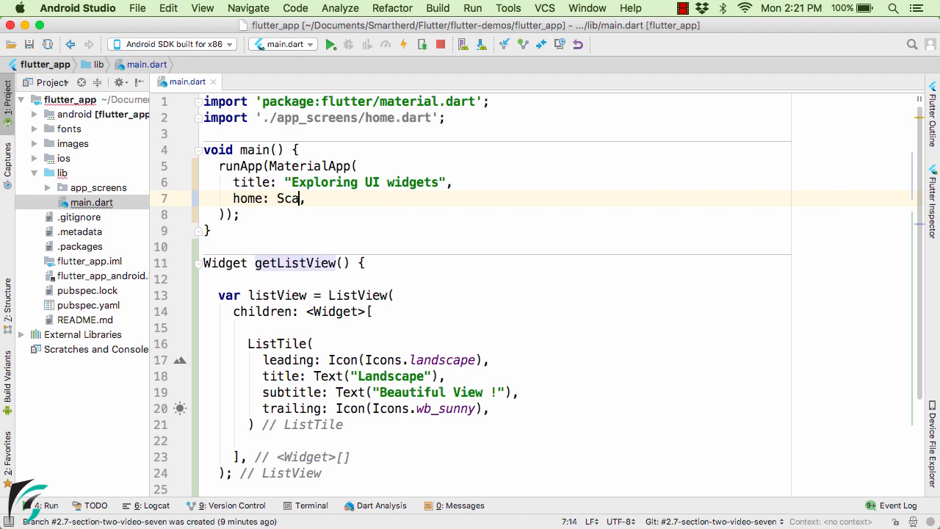
pyautogui.write('ffold()')
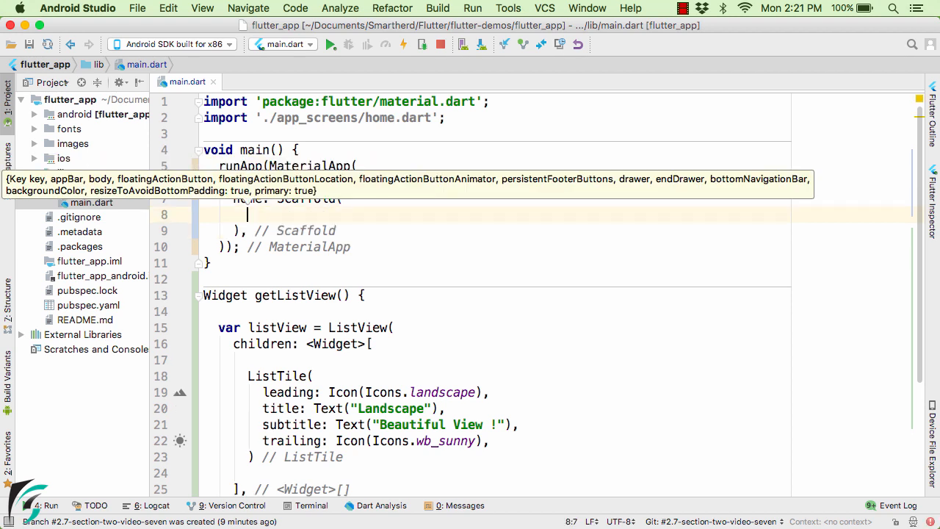
pyautogui.write('body: getListView(),')
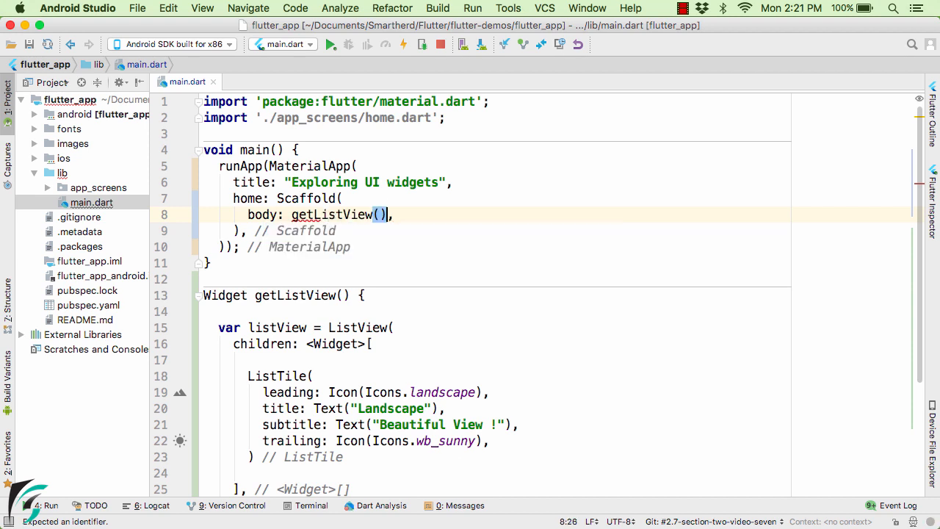
pyautogui.click(331, 44)
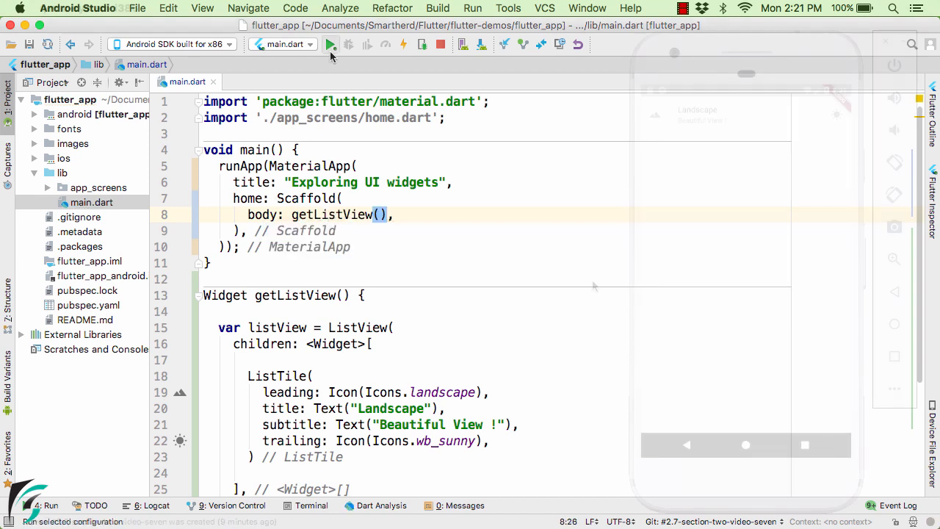
# Run the app on the Android emulator from the toolbar Run button.
pyautogui.click(331, 44)
pyautogui.write(',')
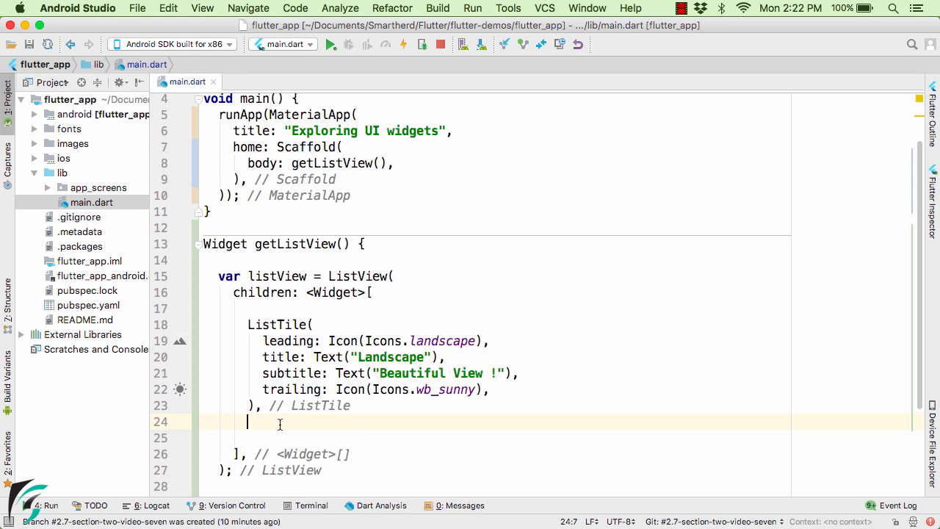
# Add ListTiles for Windows (Icons.laptop_chromebook) and Phone (Icons.phone), then run.
pyautogui.write('ListTile(')
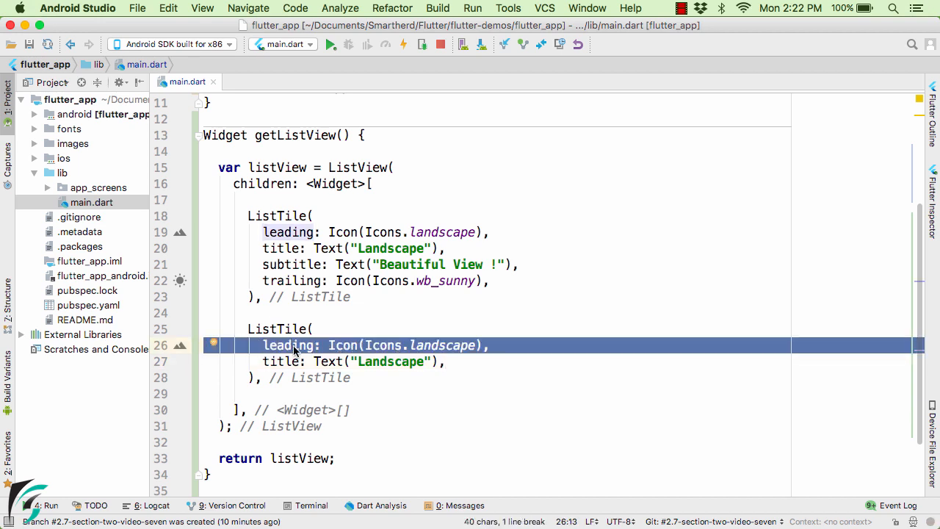
pyautogui.doubleClick(442, 345)
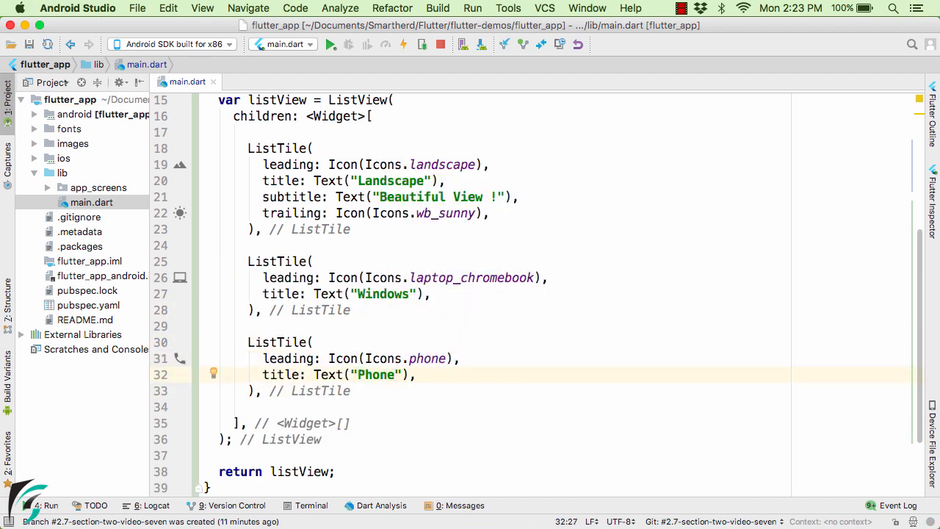
pyautogui.click(329, 44)
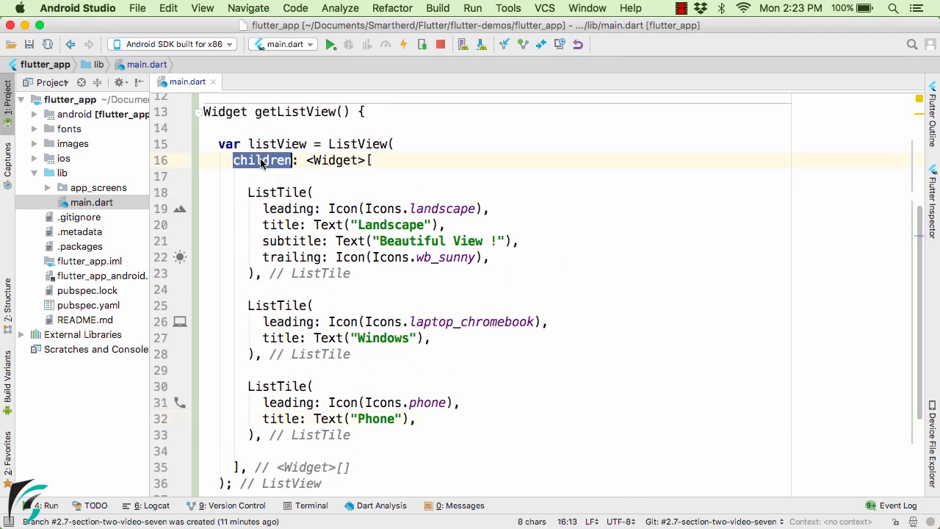
# Add Text("Yet another element in List") after the three tiles in children.
pyautogui.doubleClick(335, 160)
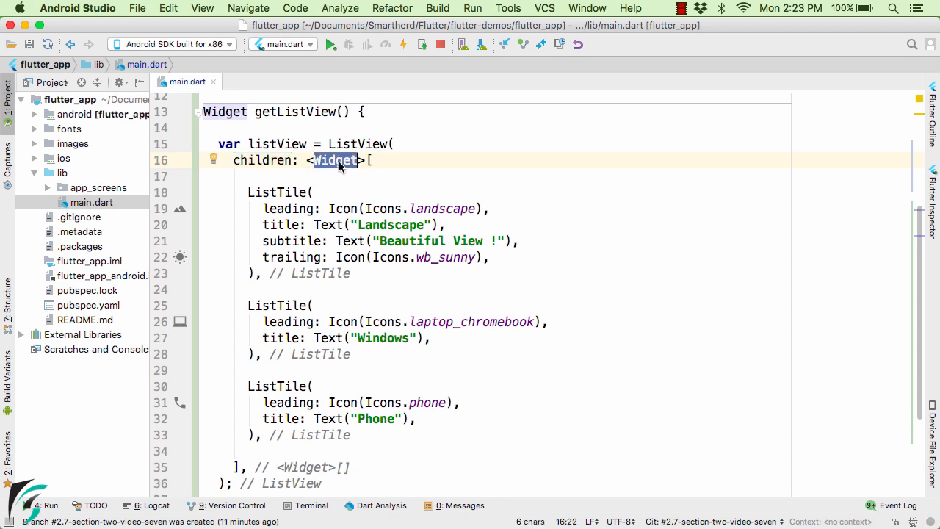
pyautogui.moveTo(280, 188)
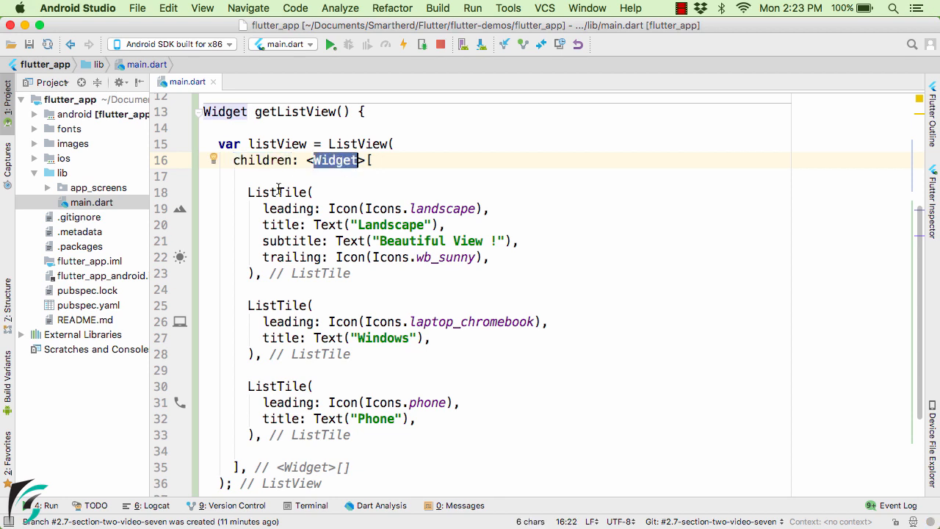
pyautogui.doubleClick(276, 191)
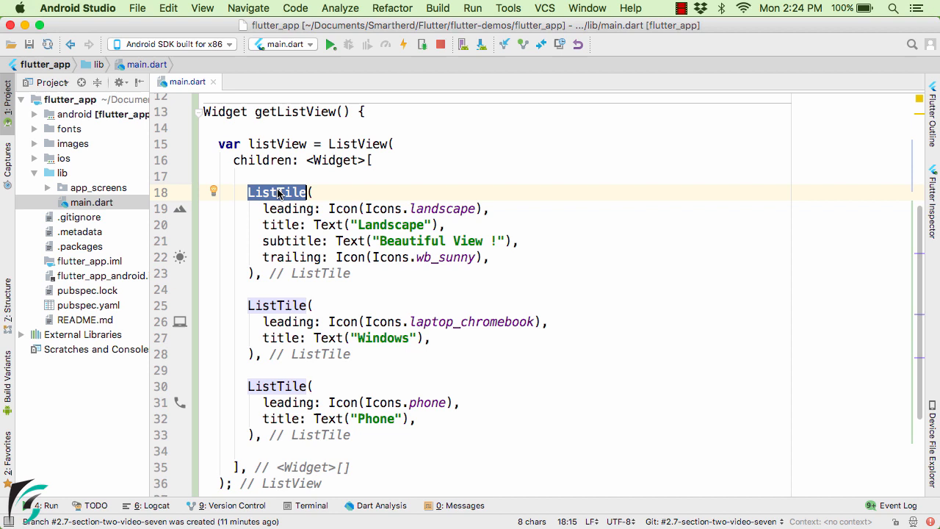
pyautogui.scroll(-3)
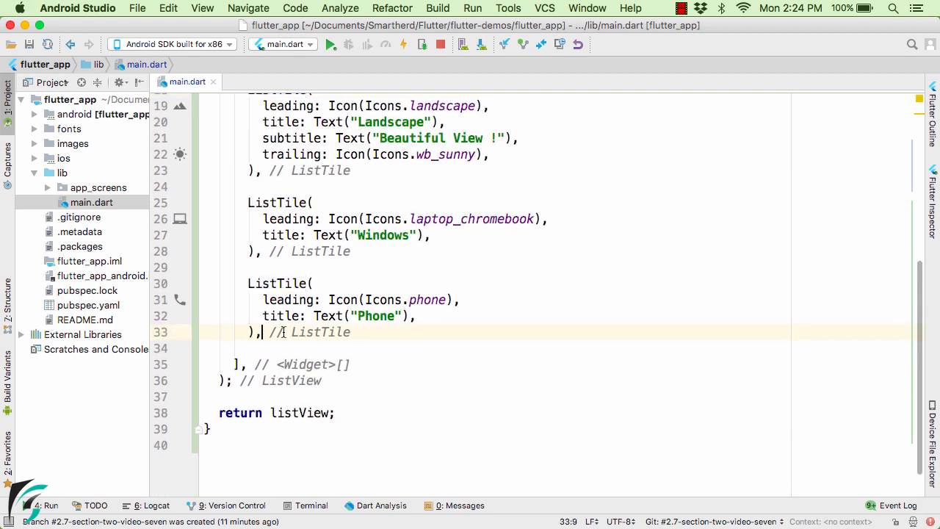
pyautogui.write('T')
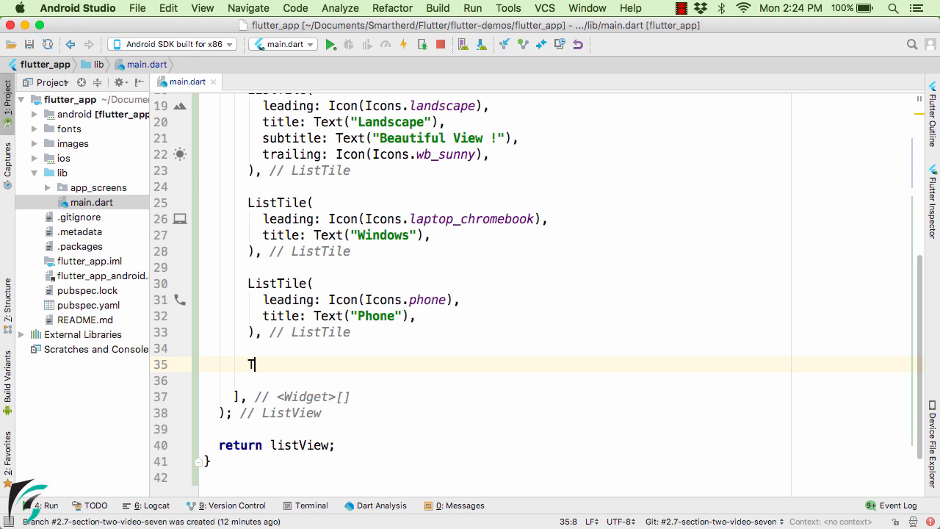
pyautogui.write('ext("")')
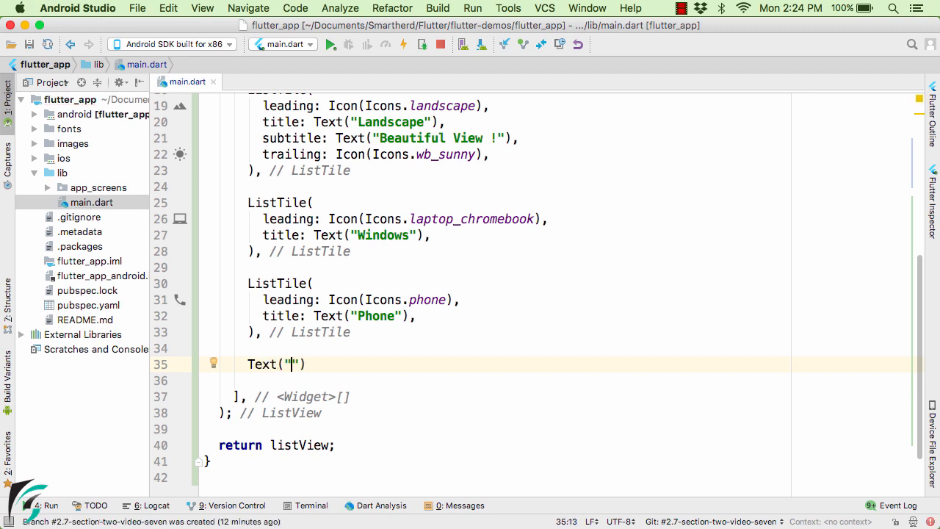
pyautogui.write('Yet another element in List')
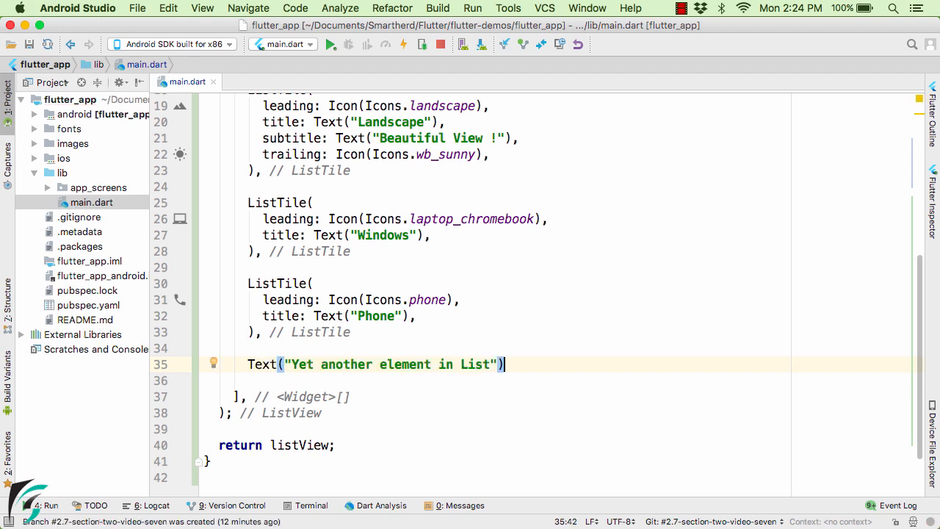
pyautogui.press('enter')
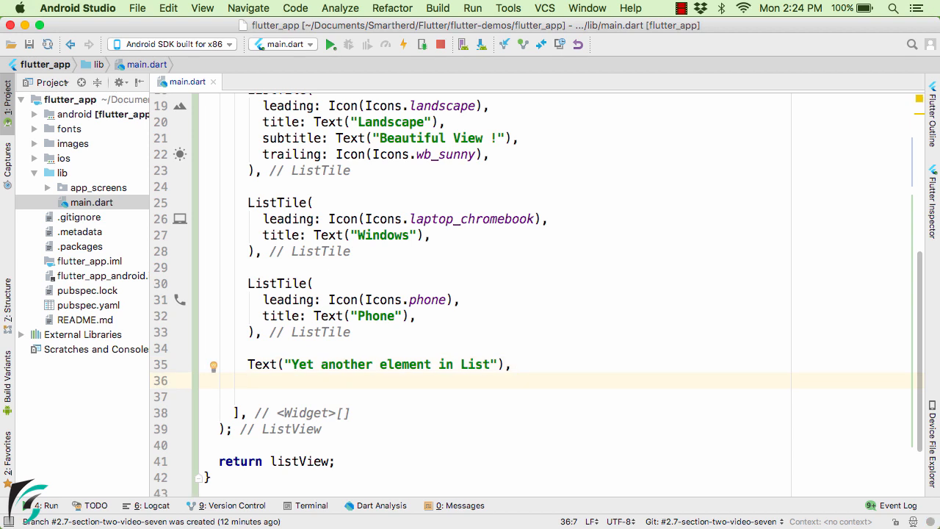
# Add Container(color: Colors.red, height: 50.0) below the text and run the app.
pyautogui.write('Container(color: Colors.,')
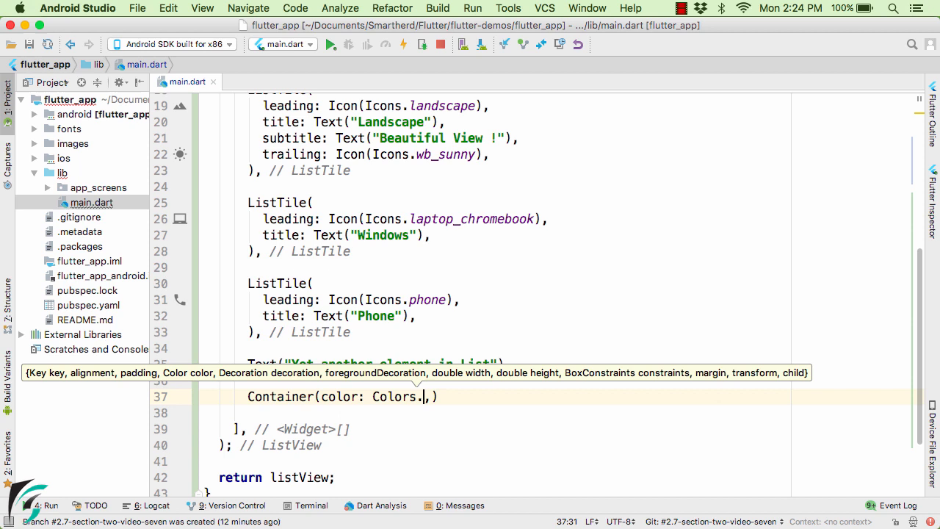
pyautogui.write('red, height: 50.0')
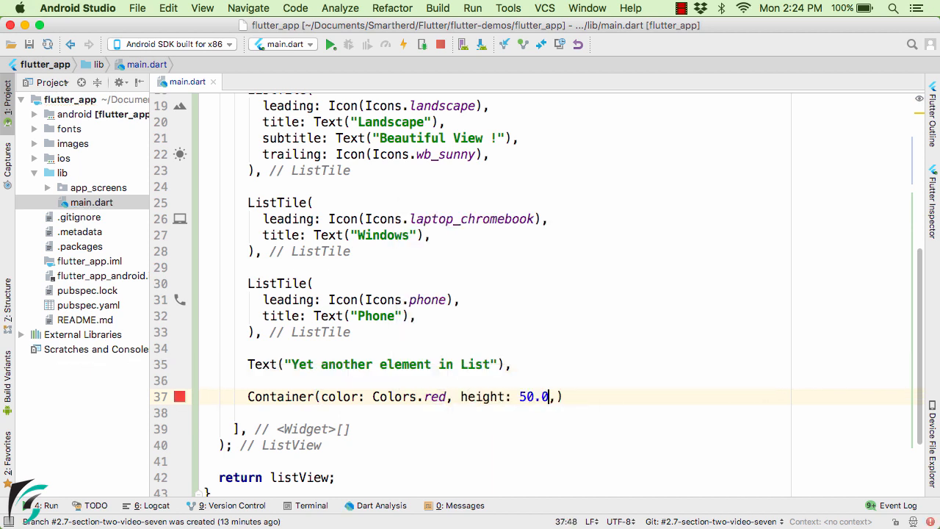
pyautogui.click(329, 44)
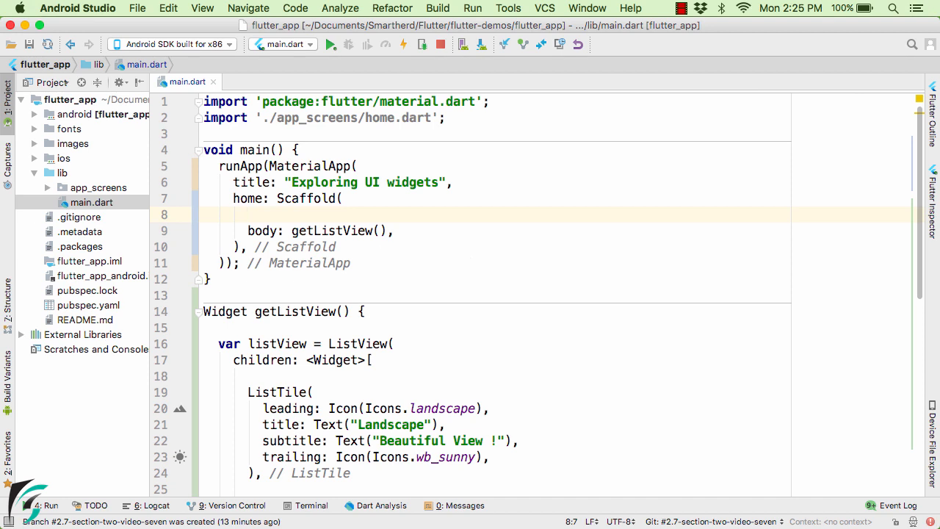
# Give the Scaffold appBar: AppBar(title: Text("Basic List View")).
pyautogui.write('appBar: AppBar(title: ),')
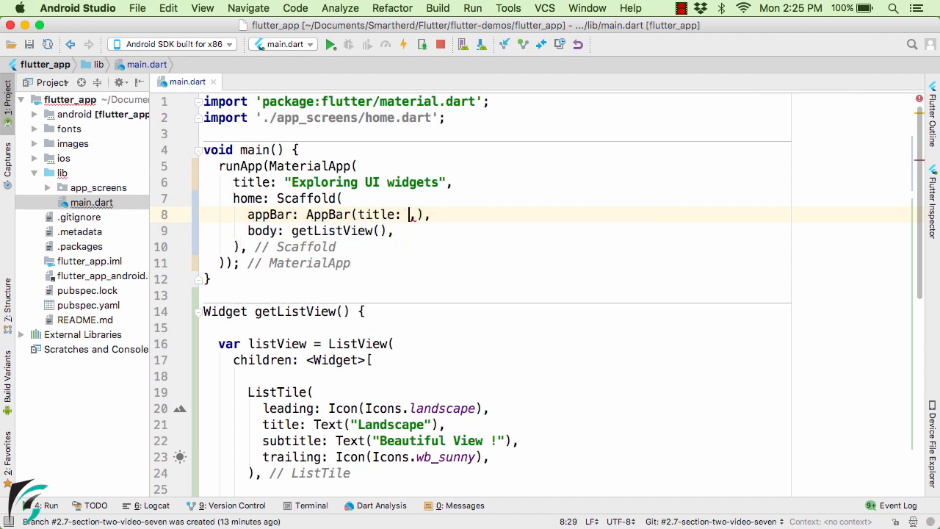
pyautogui.write('Text("Basic List View")')
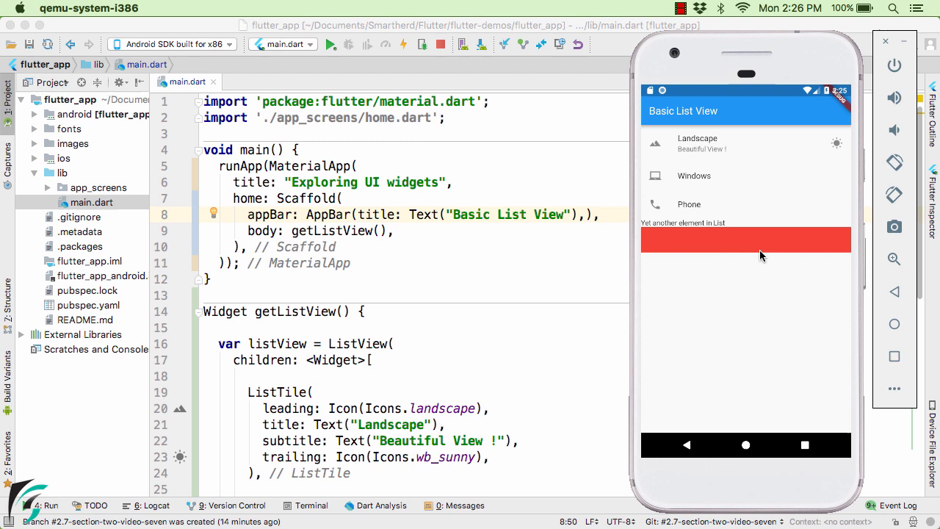
pyautogui.moveTo(711, 185)
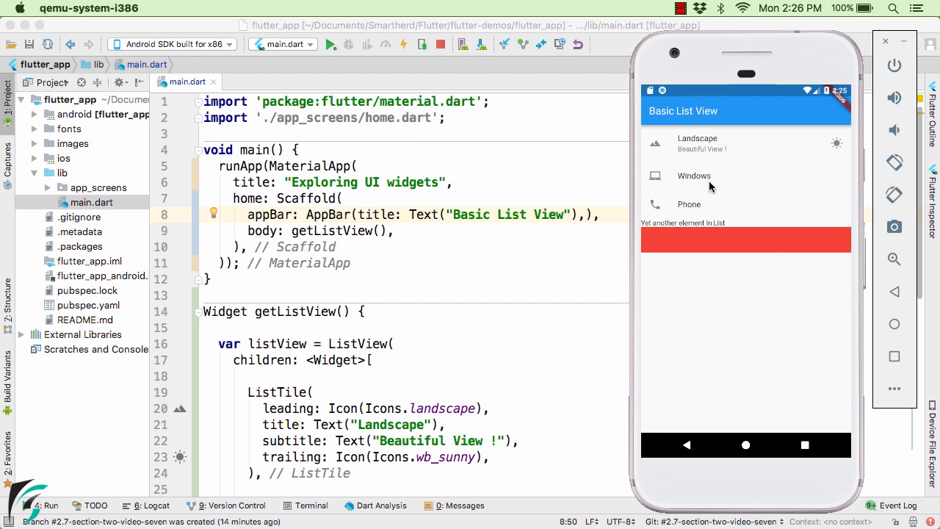
pyautogui.moveTo(697, 226)
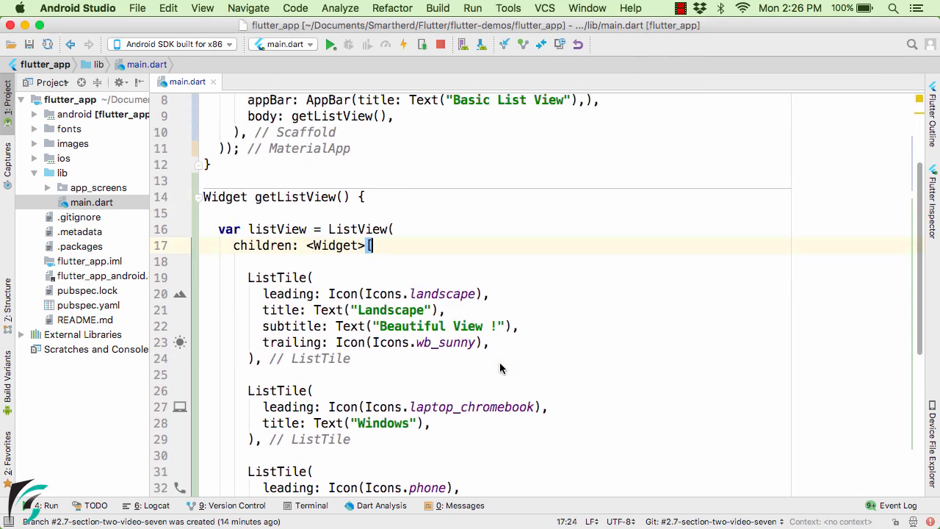
# Add onTap: () { debugPrint("Landscape tapped") } to the Landscape ListTile.
pyautogui.click(491, 338)
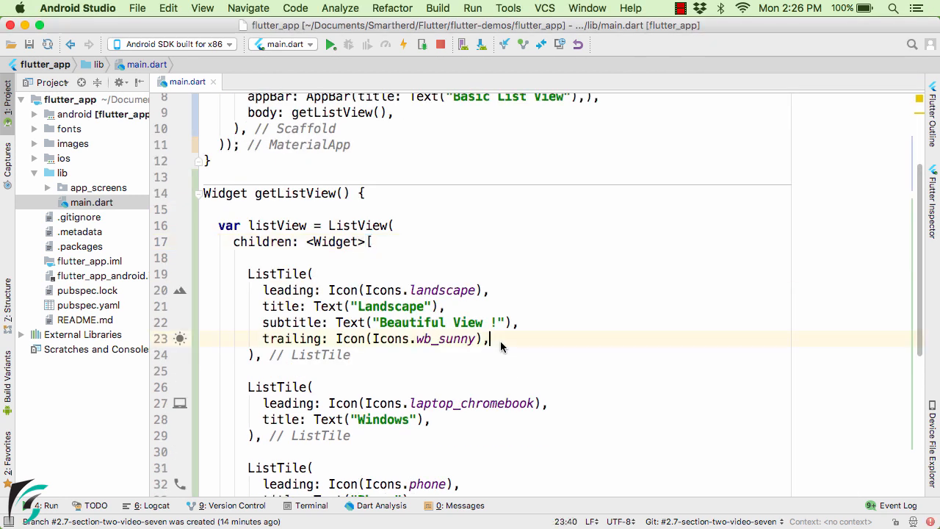
pyautogui.write('onTap: ,')
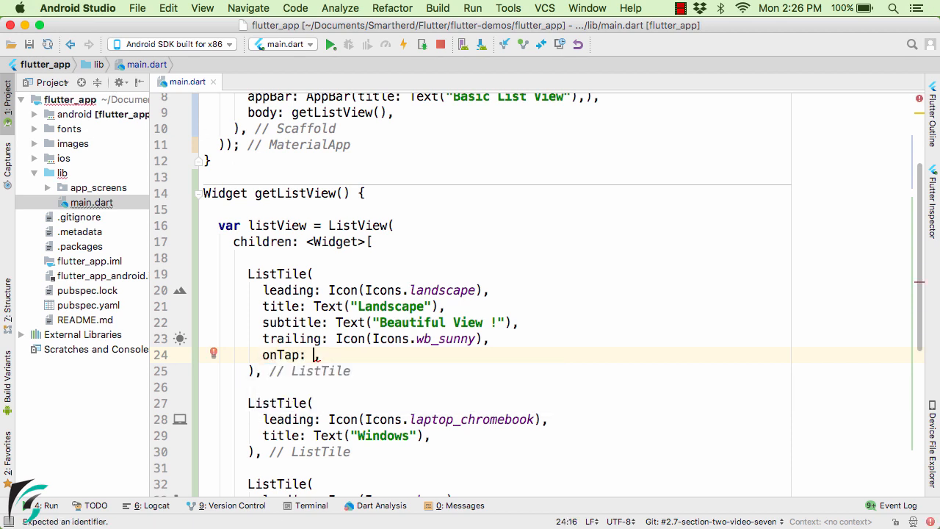
pyautogui.write('() {')
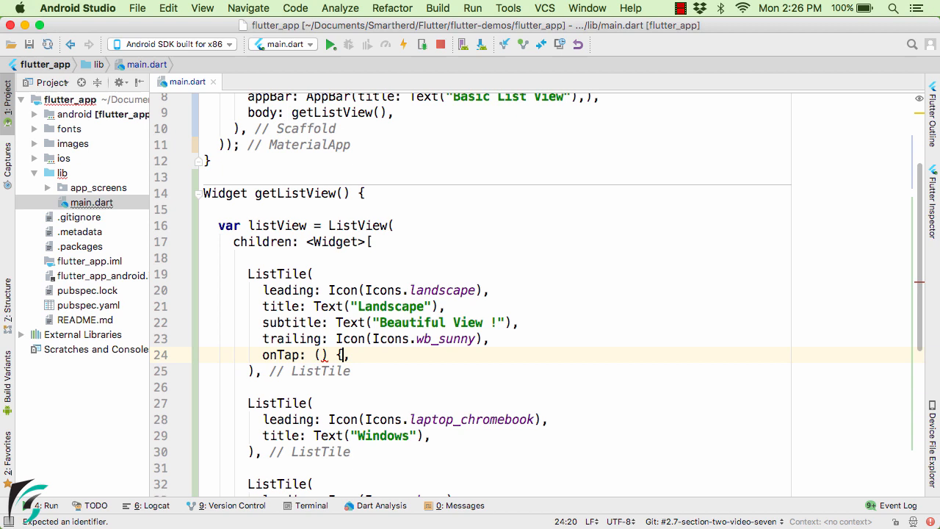
pyautogui.press('Return')
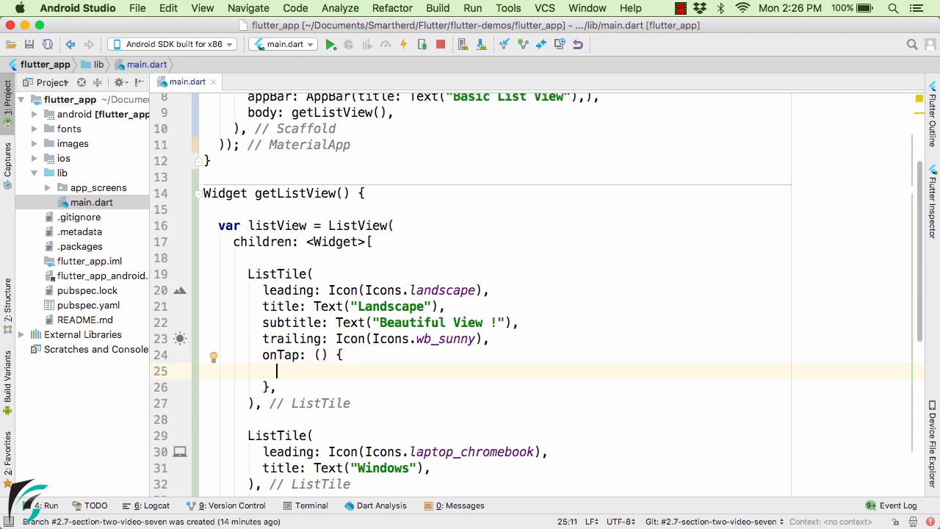
pyautogui.write('debugPrint("Landscape tapped");')
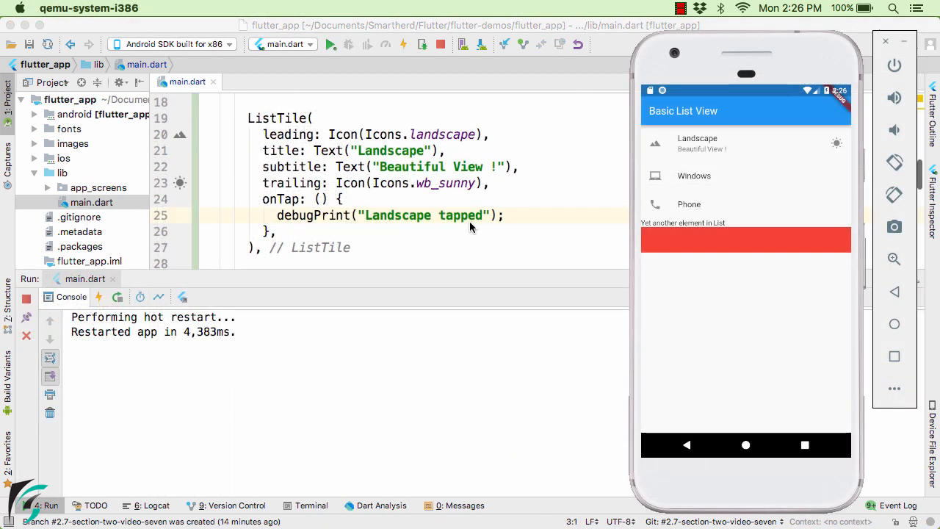
# Tap the Landscape tile to print "Landscape tapped" in the console, then return to the Windows ListTile code.
pyautogui.click(698, 144)
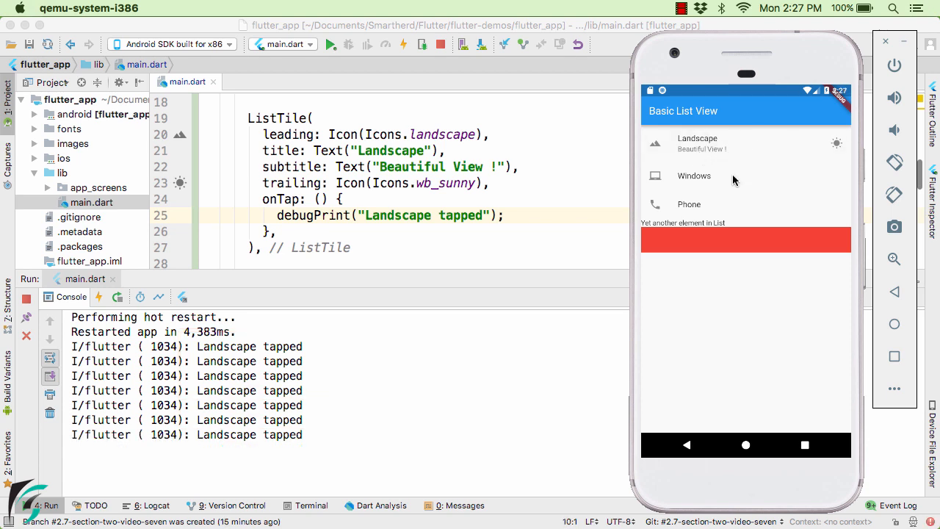
pyautogui.moveTo(727, 226)
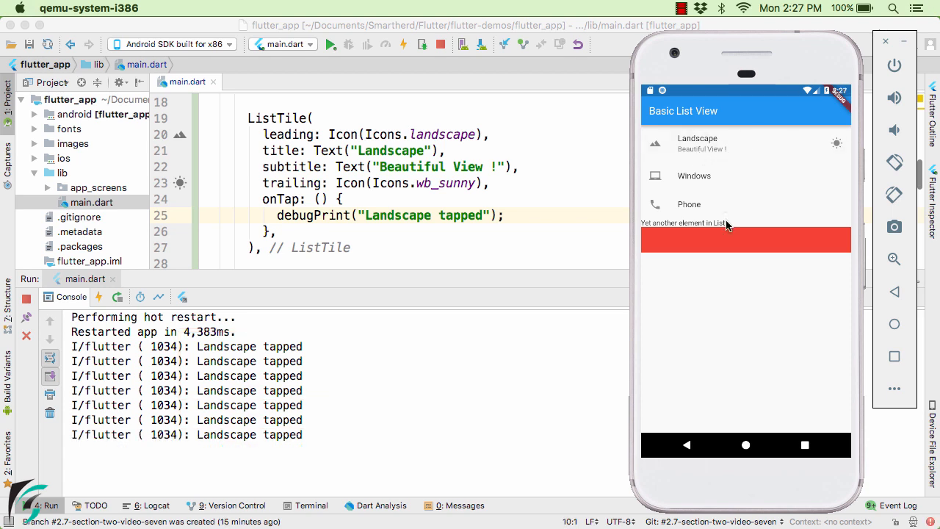
pyautogui.moveTo(578, 227)
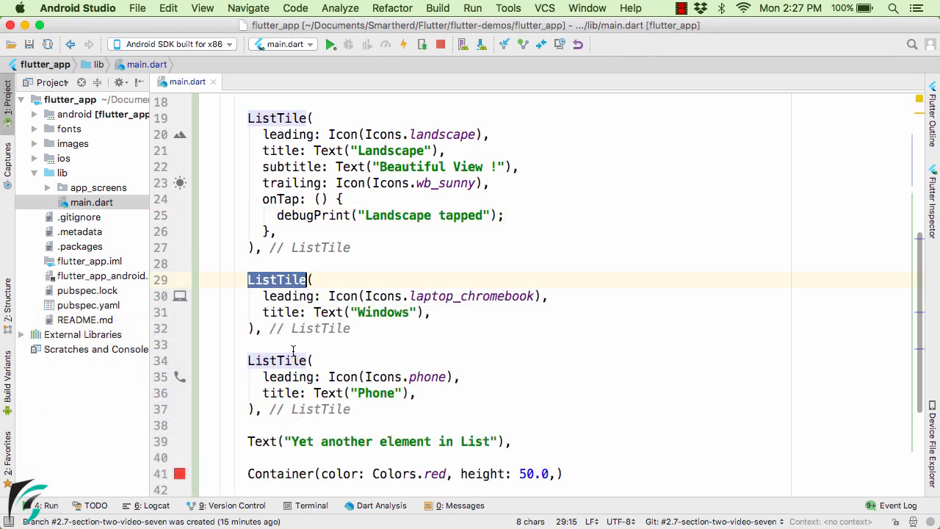
pyautogui.doubleClick(262, 441)
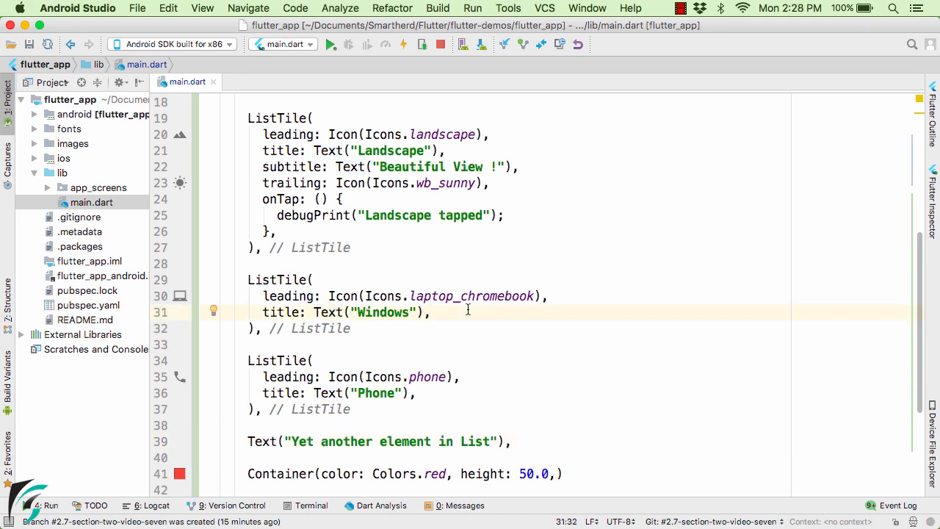
pyautogui.click(331, 44)
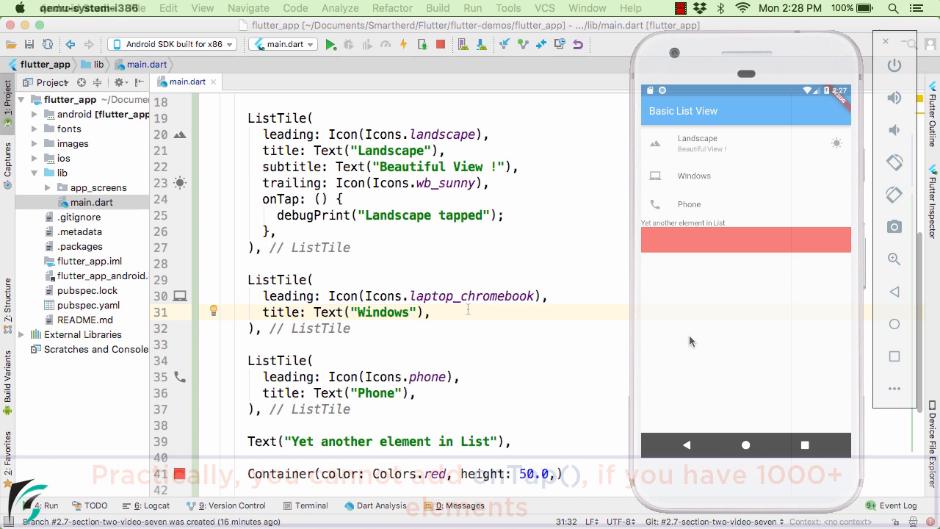